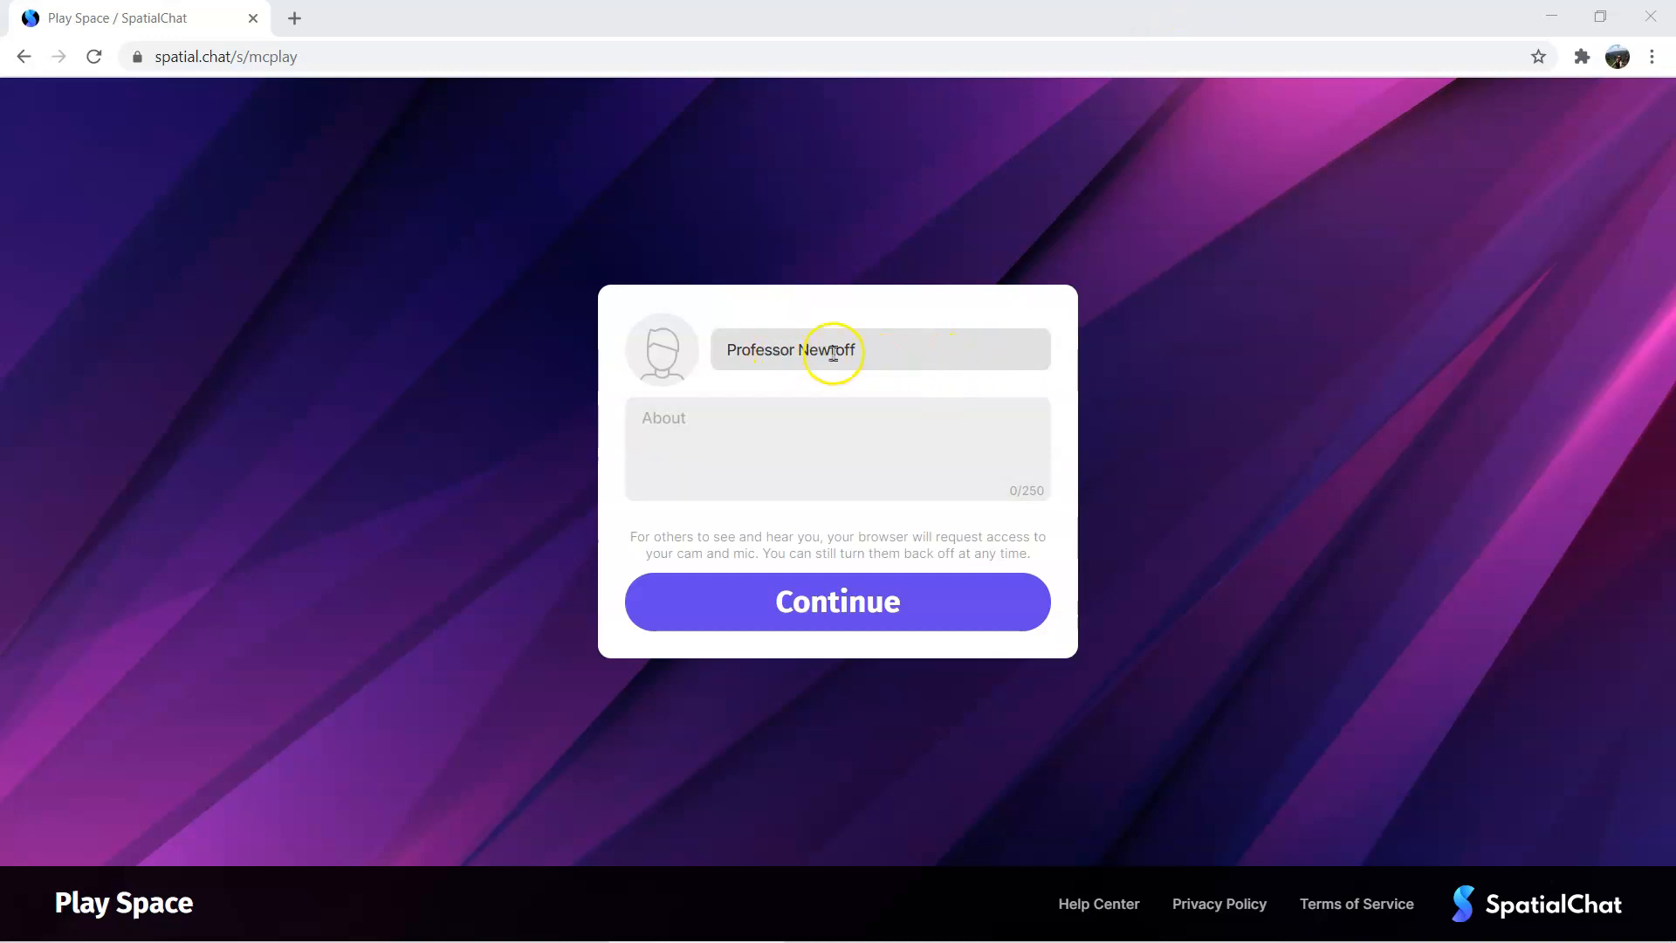
Change the display name's first name to 'Kiersten' and start choosing an avatar image
text(Kiersten)
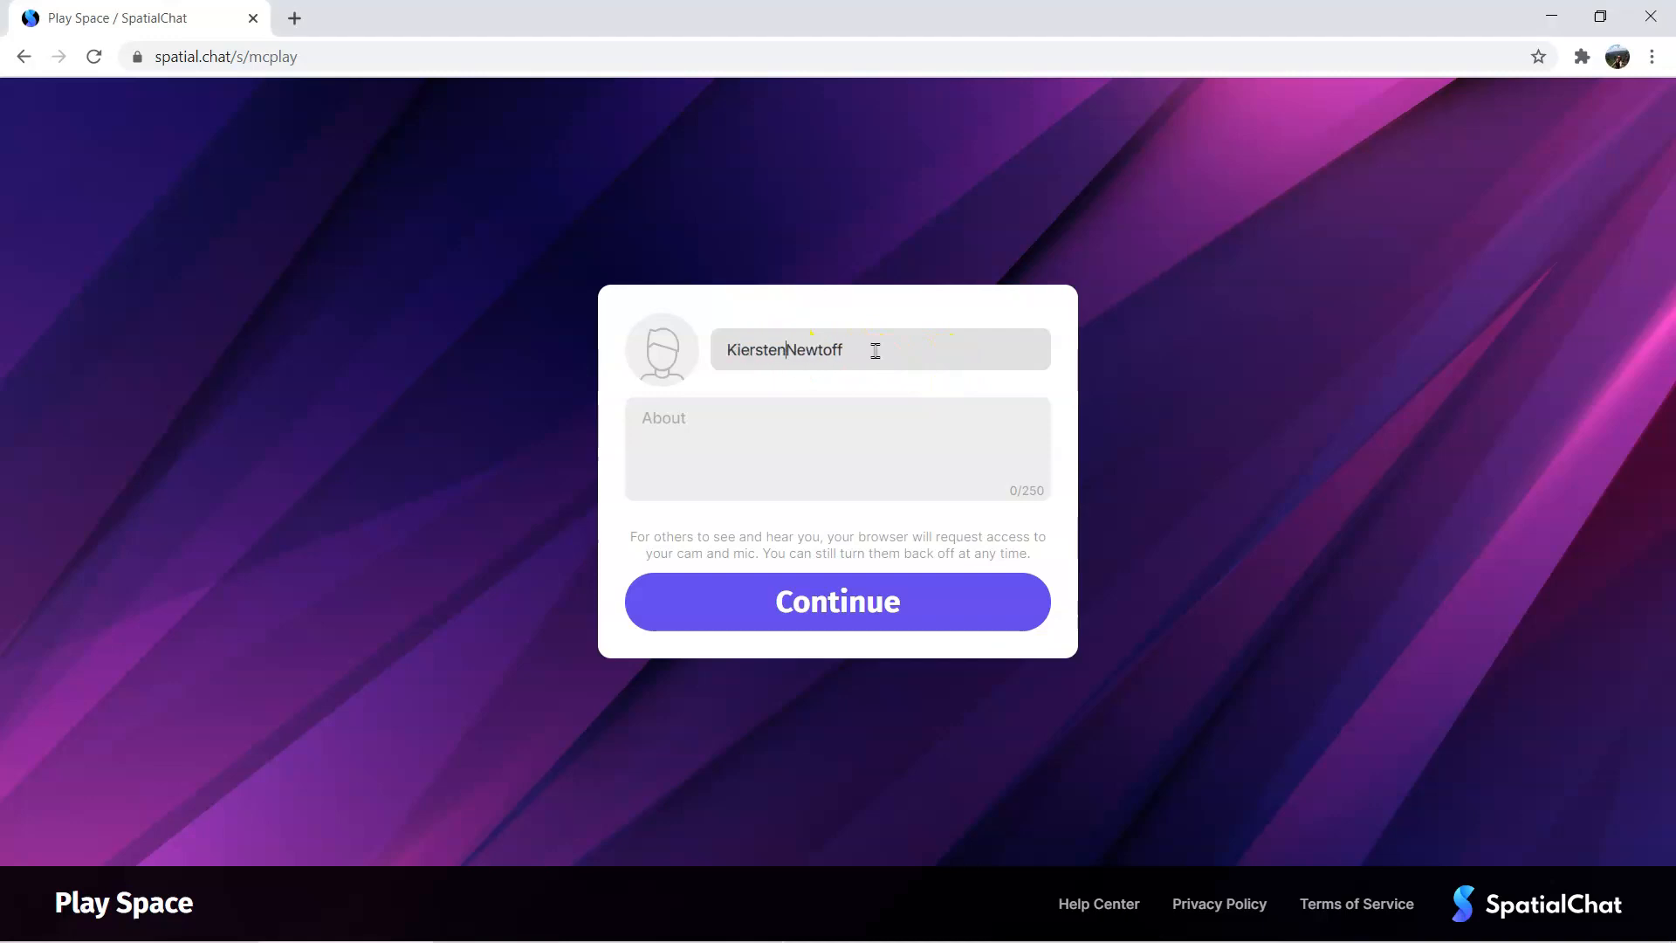
mouse_move(651, 376)
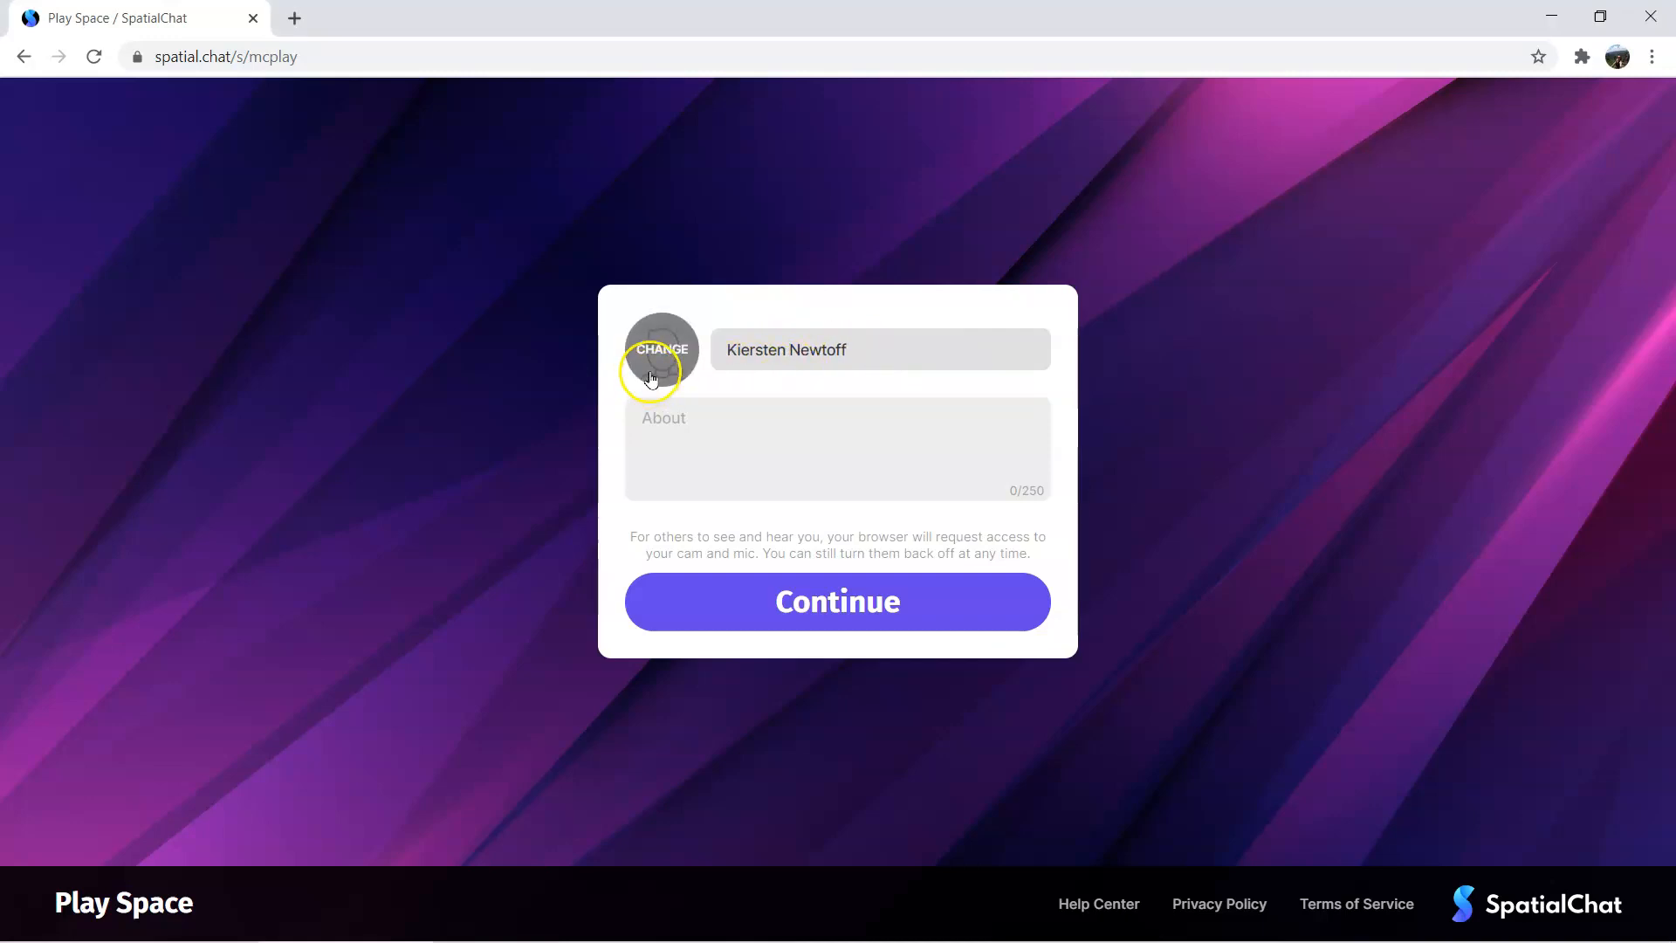
mouse_move(579, 380)
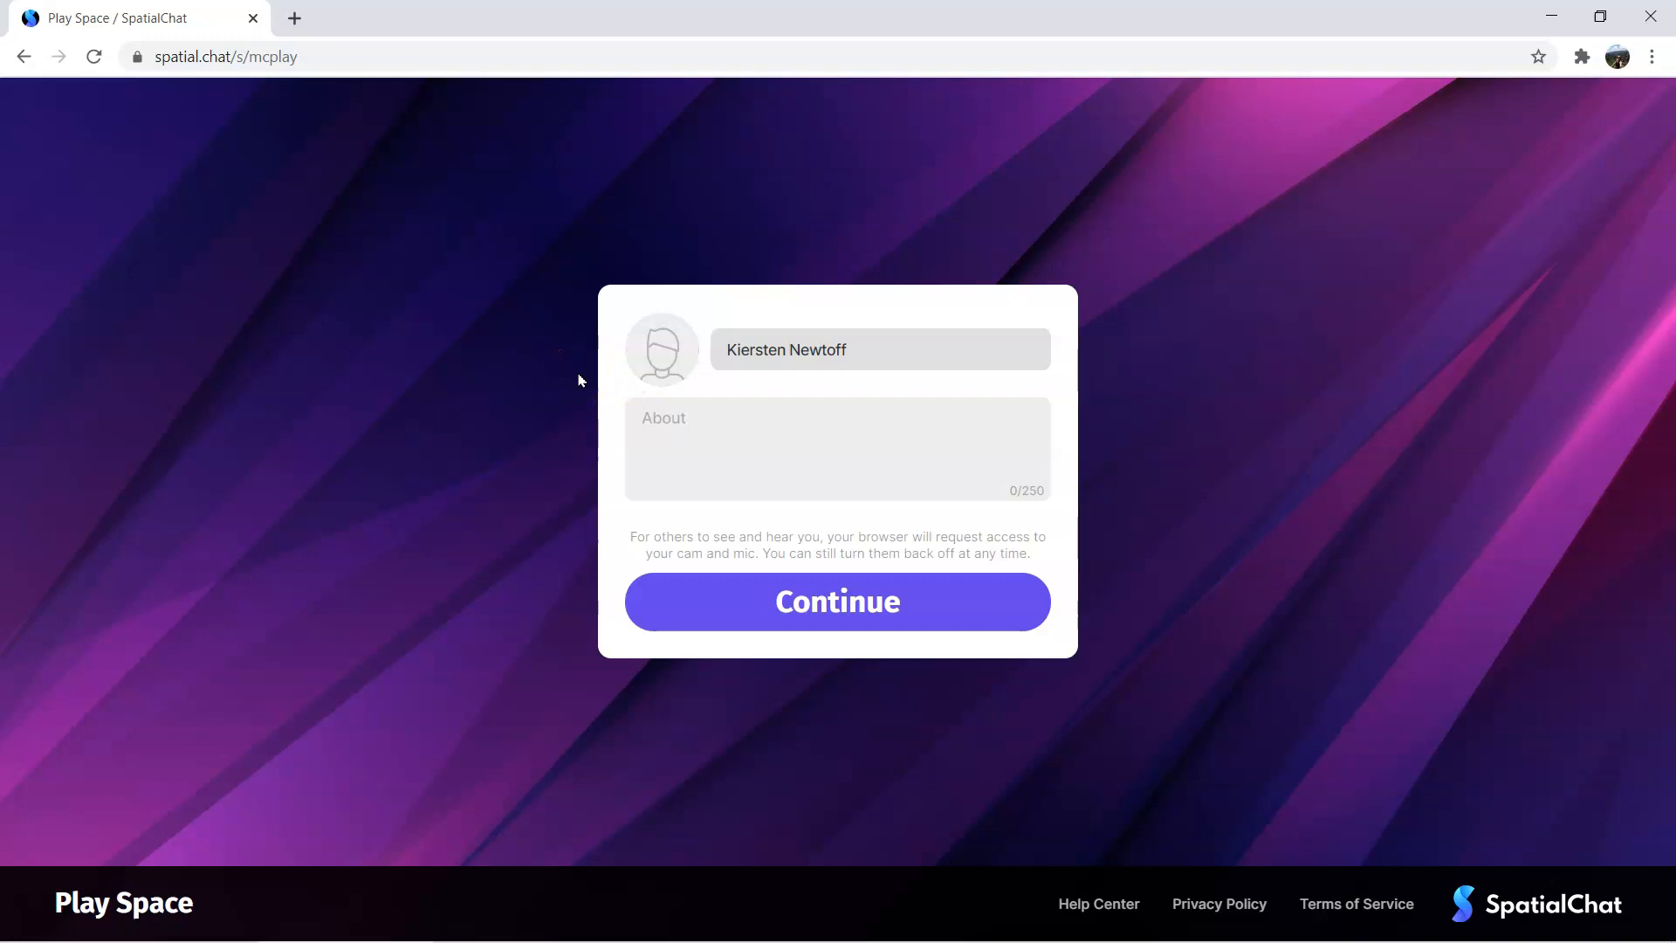
click(661, 350)
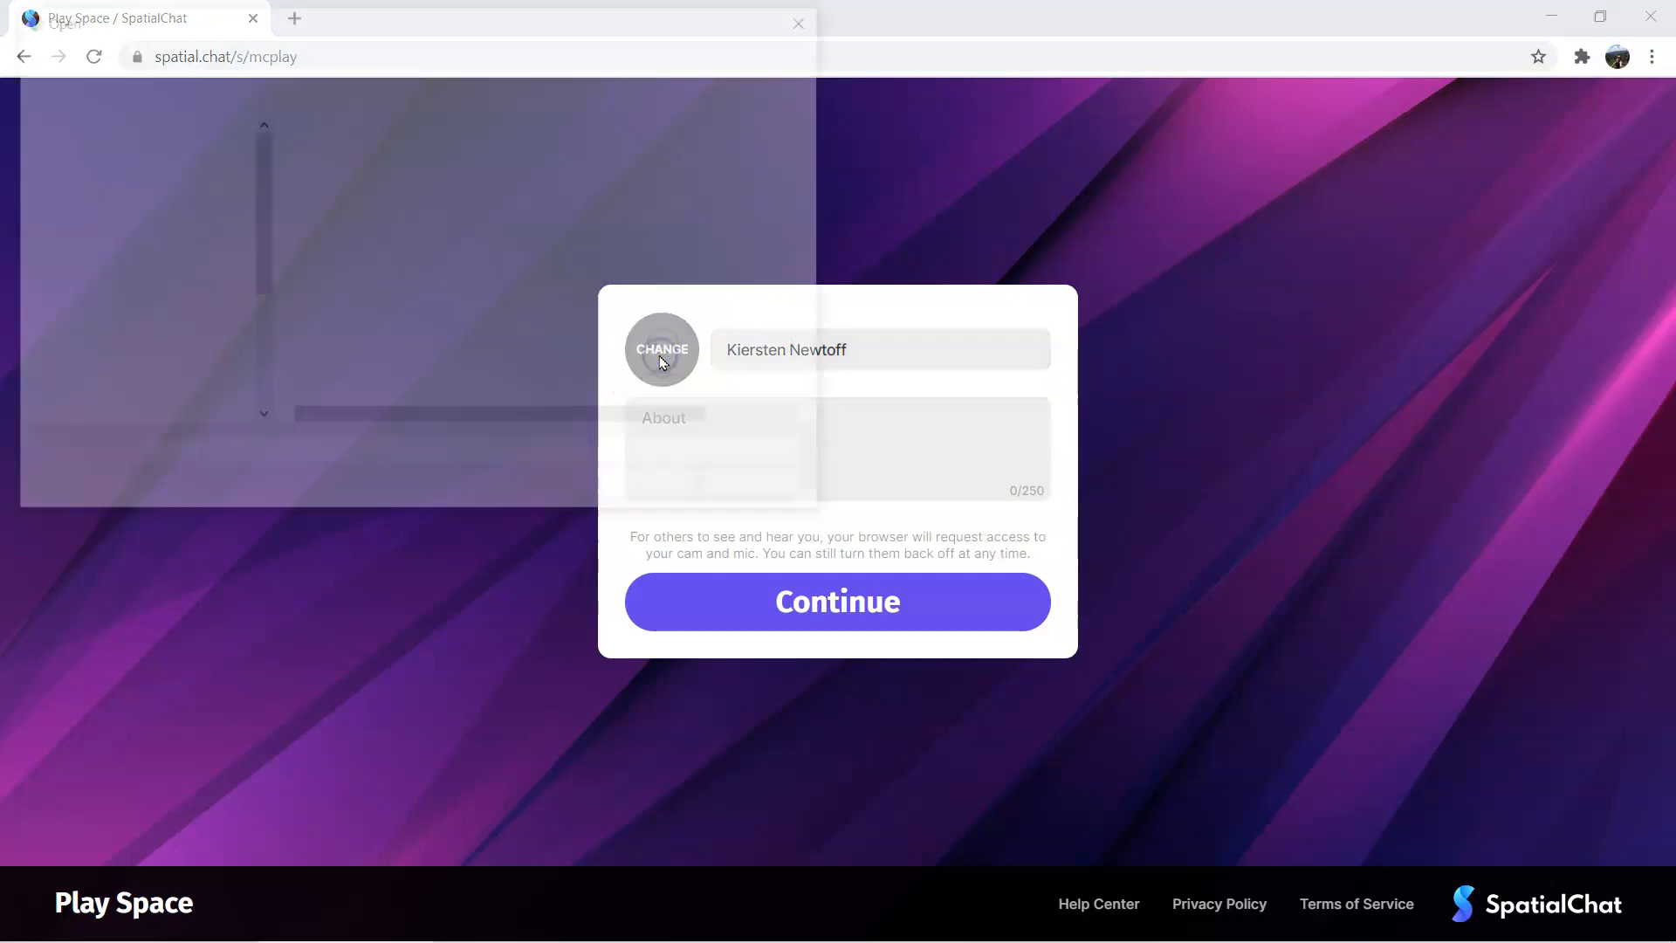
Pick the portrait photo from the Desktop and confirm its crop as the avatar
click(662, 350)
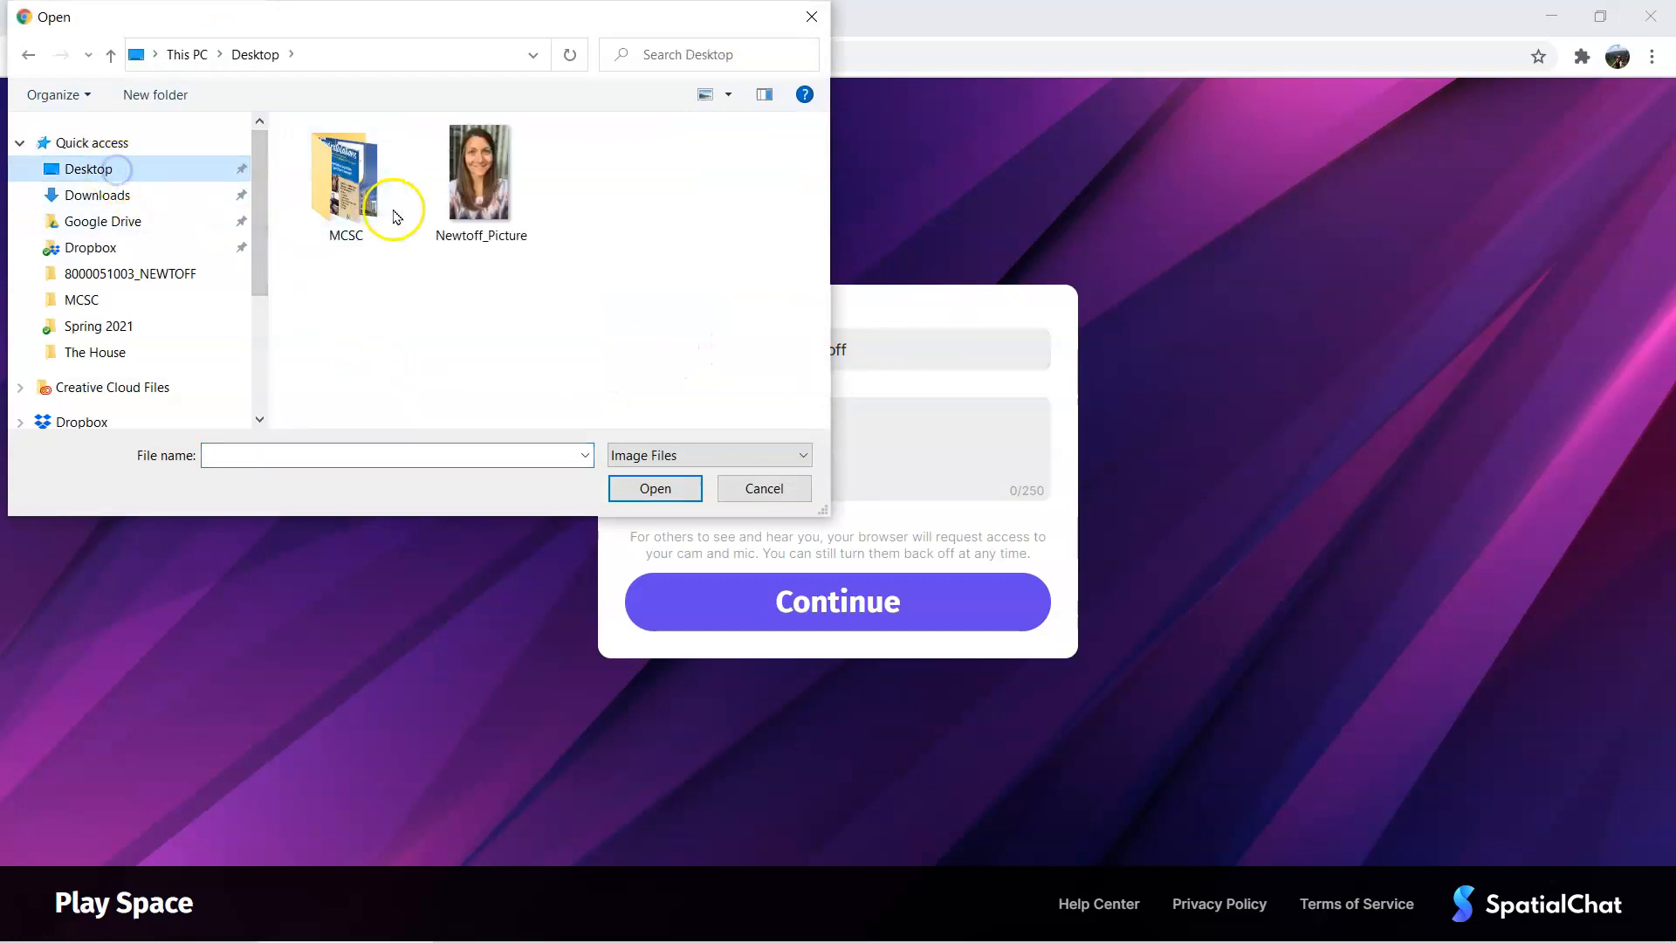
double_click(479, 170)
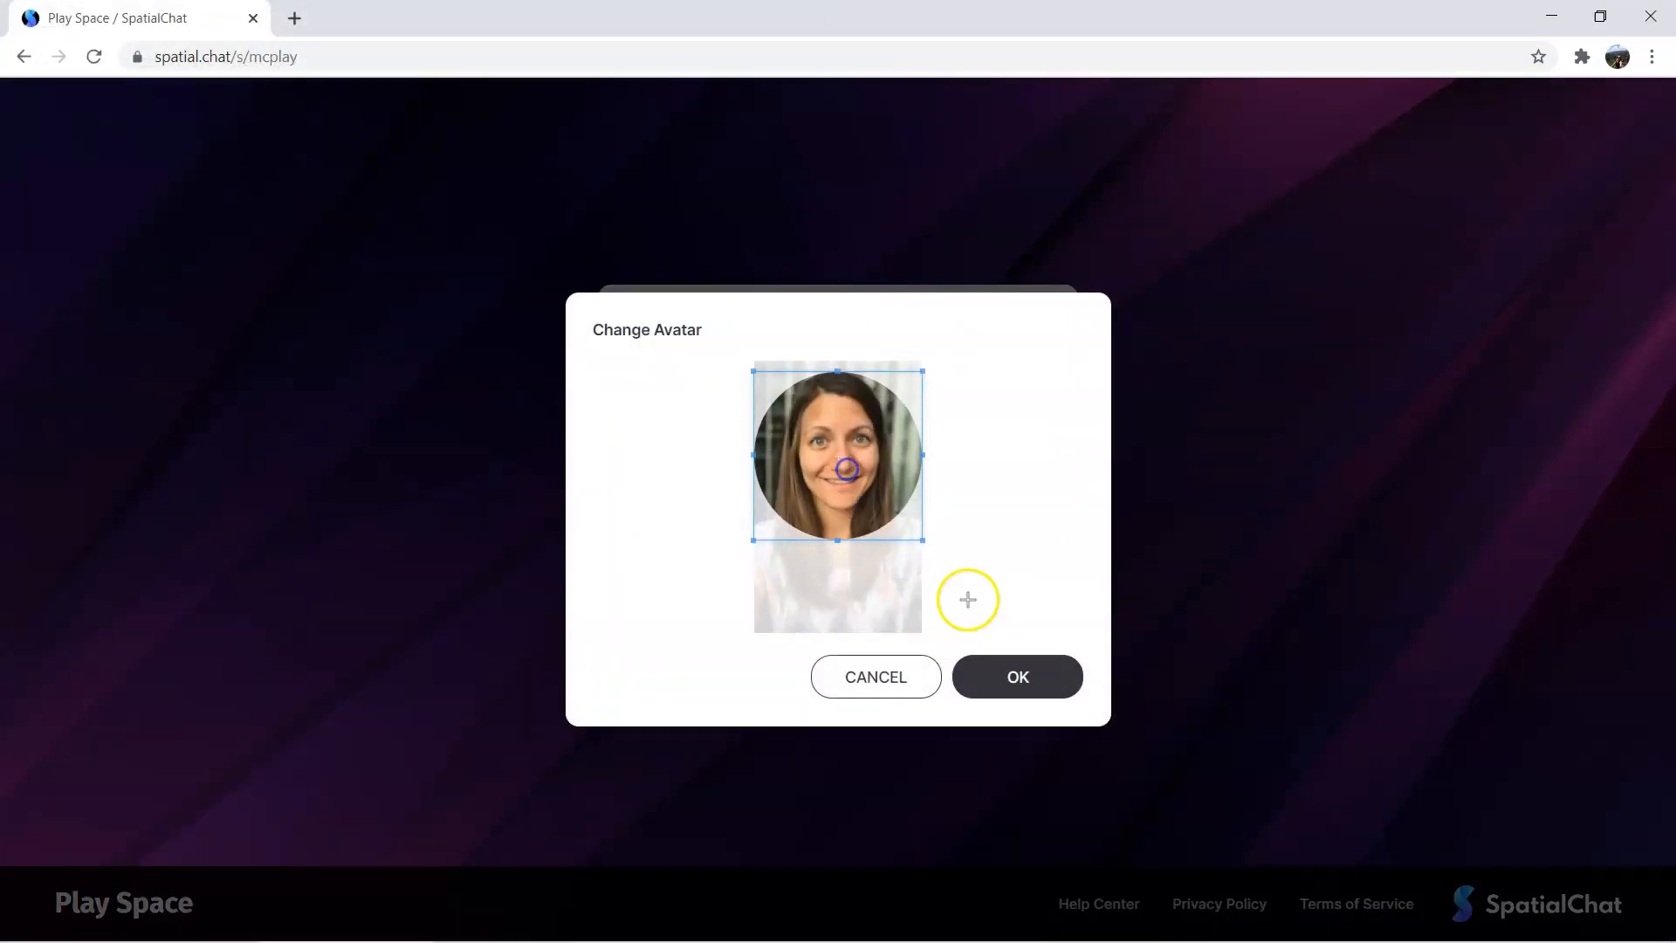
click(1017, 677)
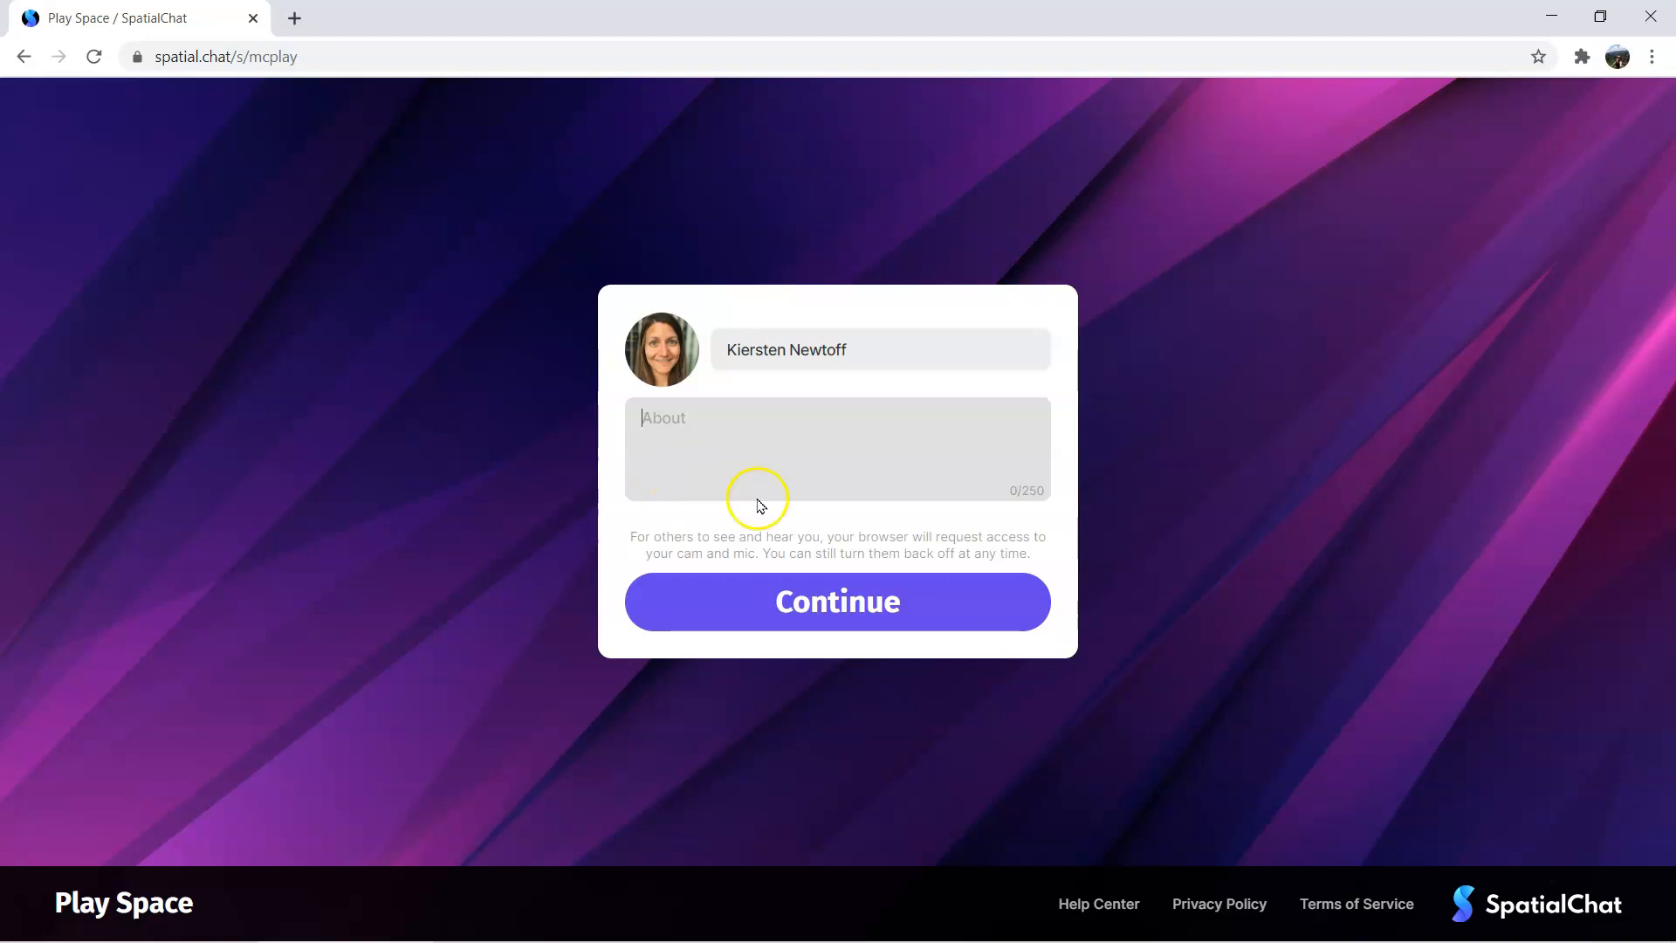
Continue to device setup, enable the webcam, and join the Play Space room
click(837, 602)
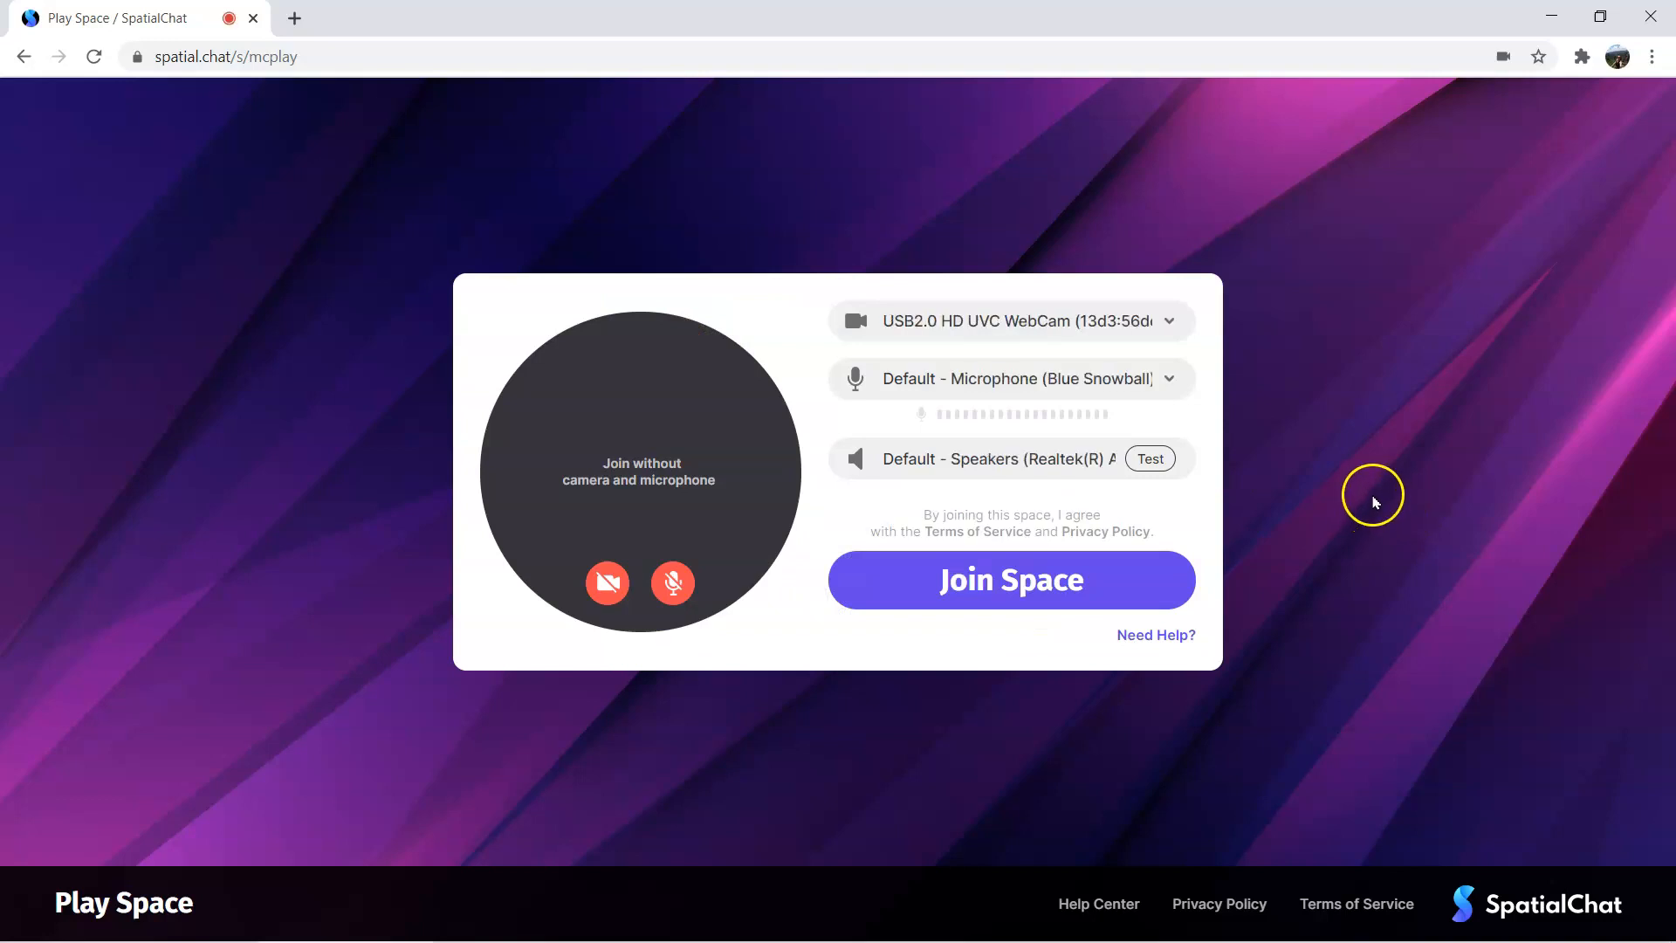
mouse_move(643, 482)
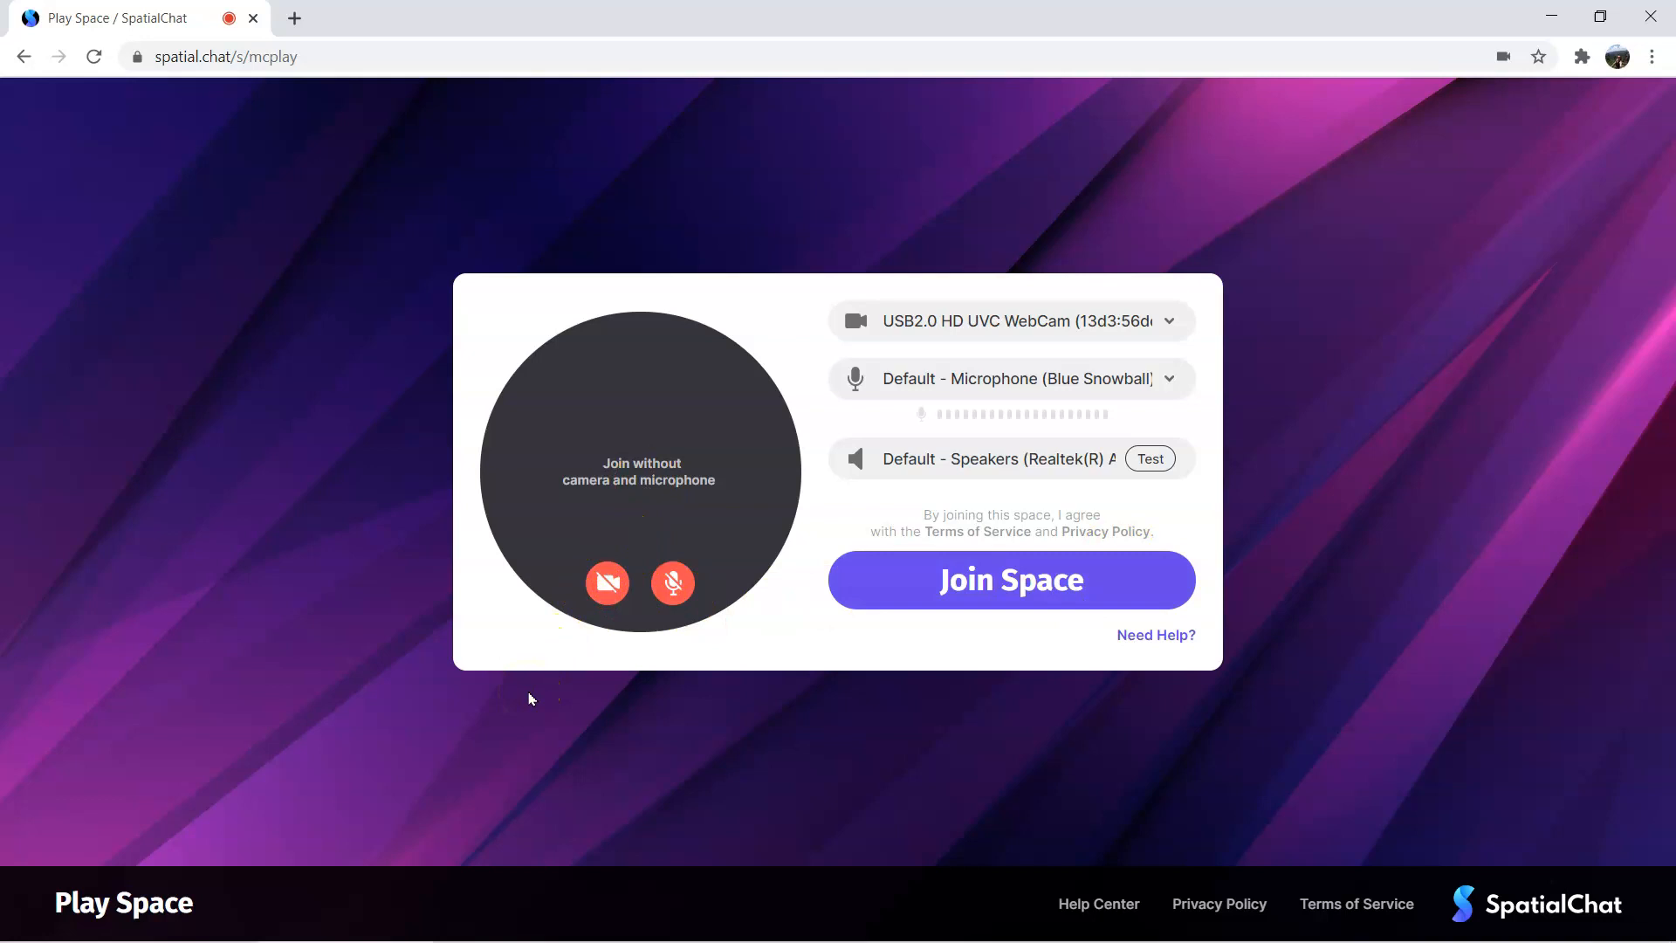
click(607, 583)
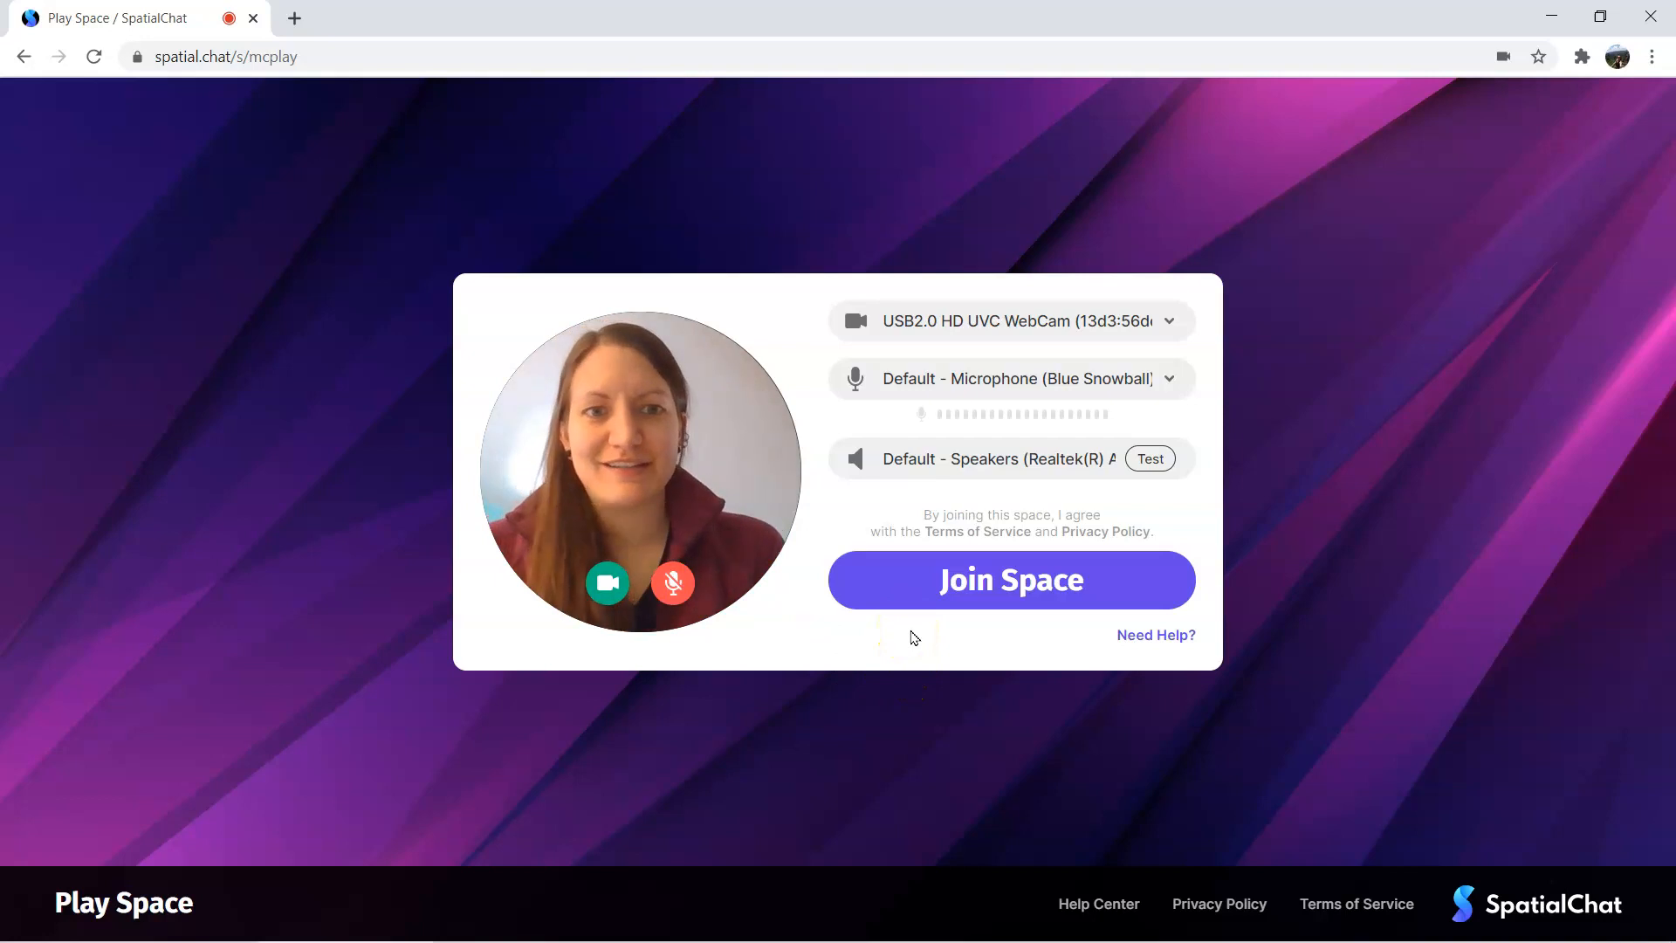
click(970, 586)
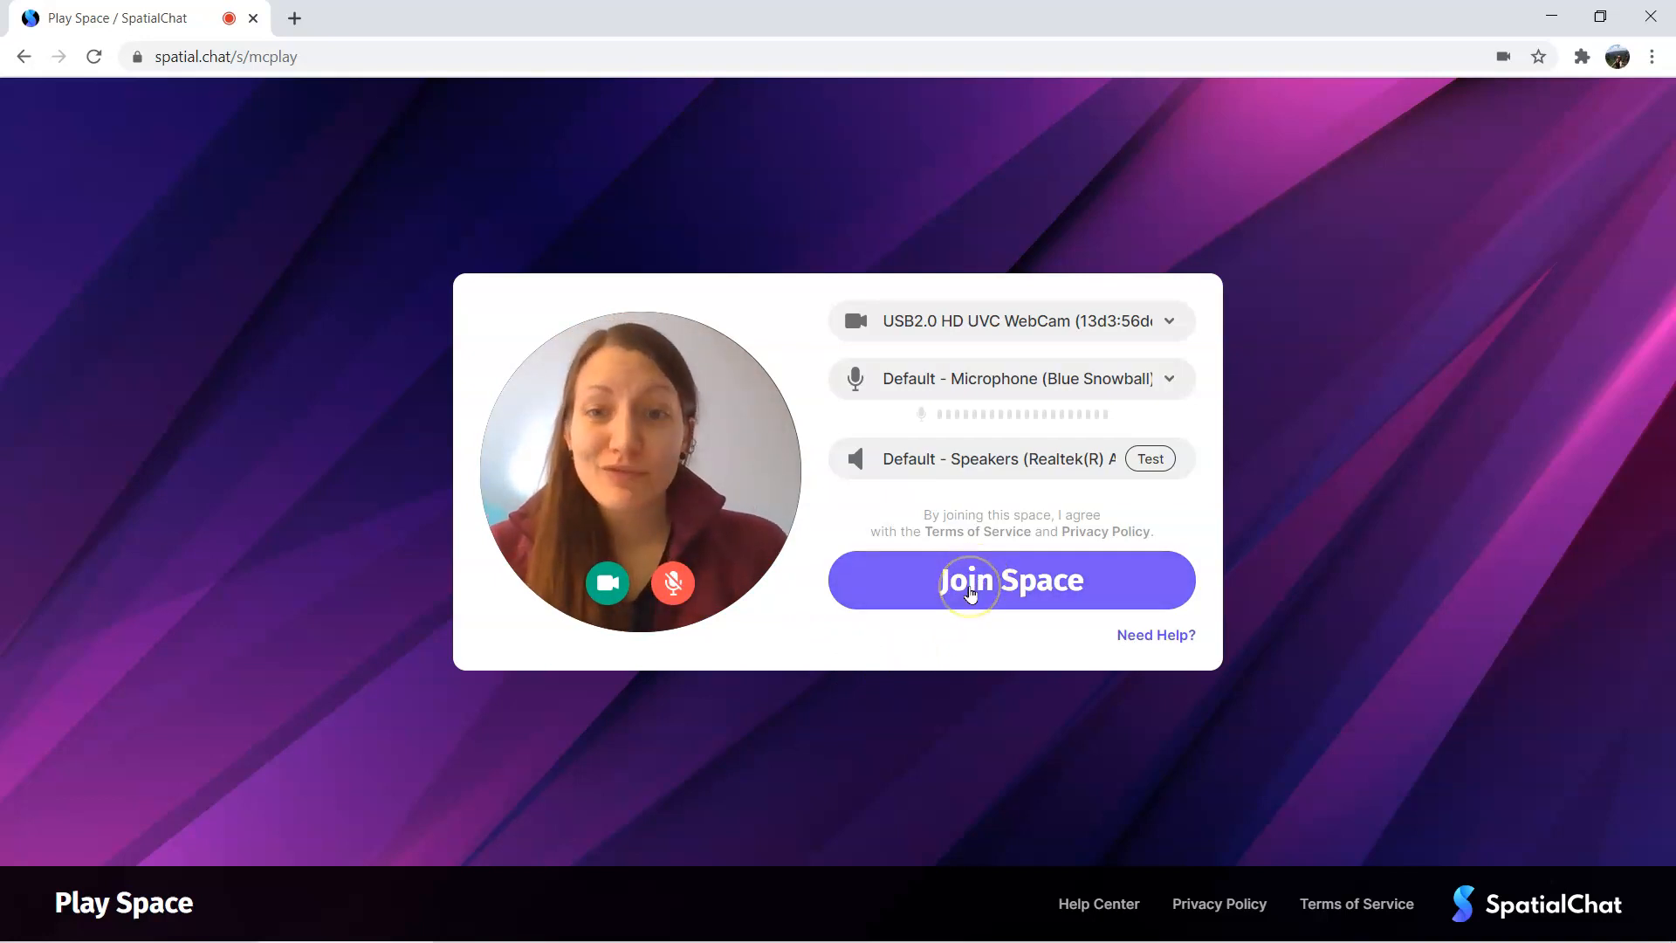
click(971, 581)
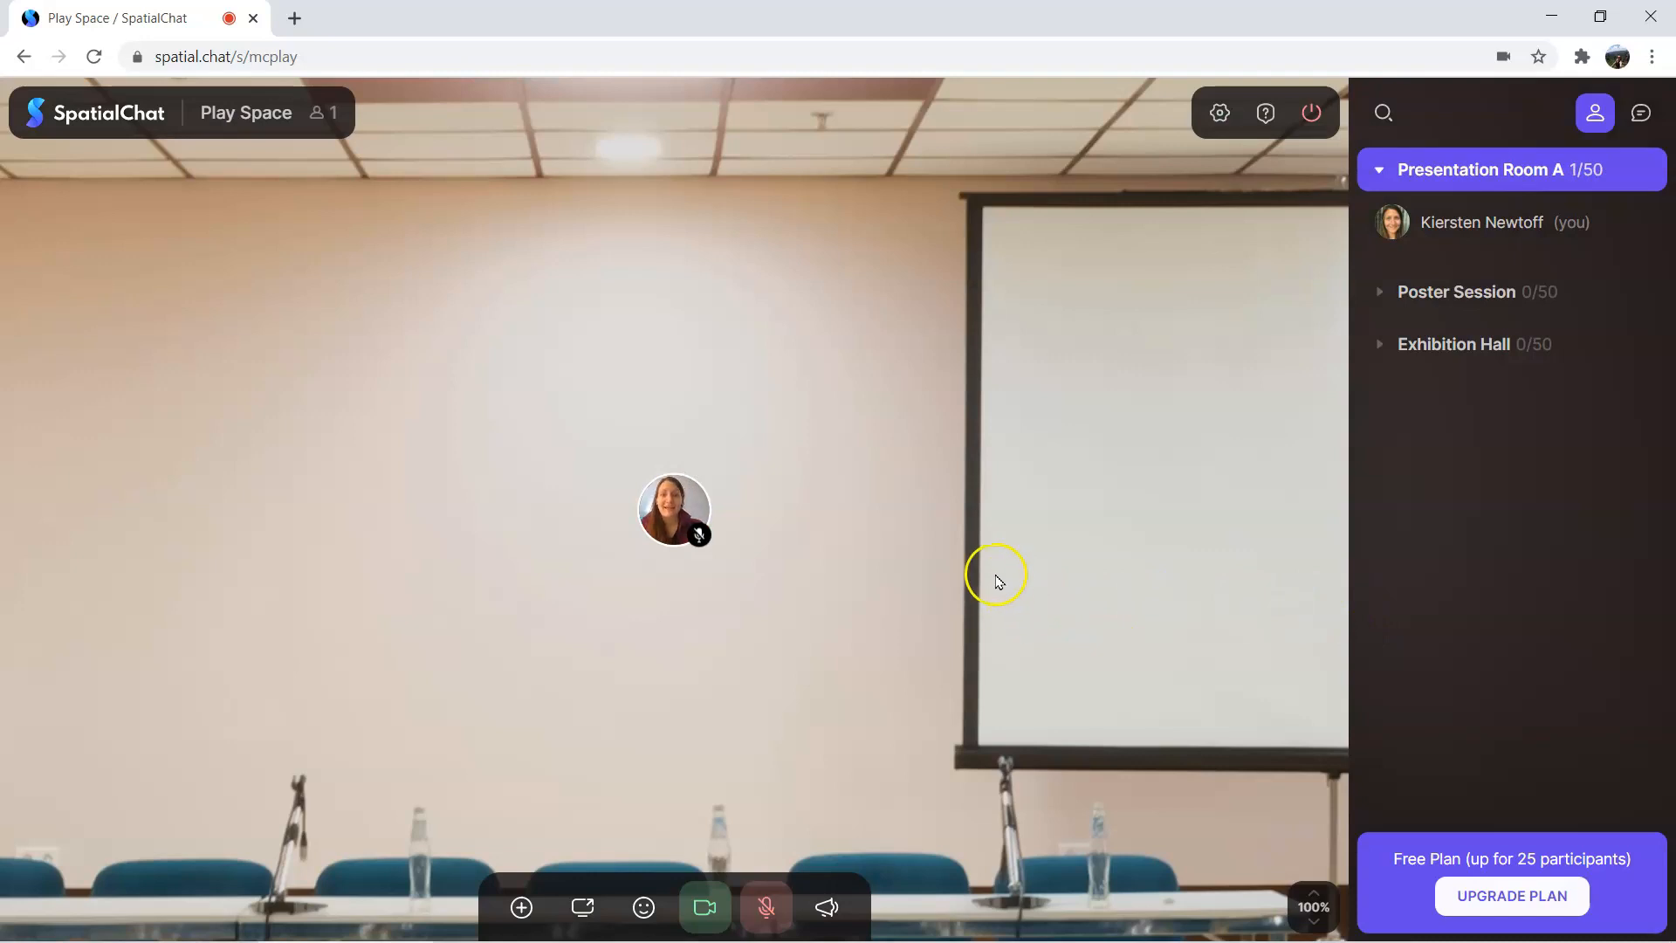
mouse_move(777, 609)
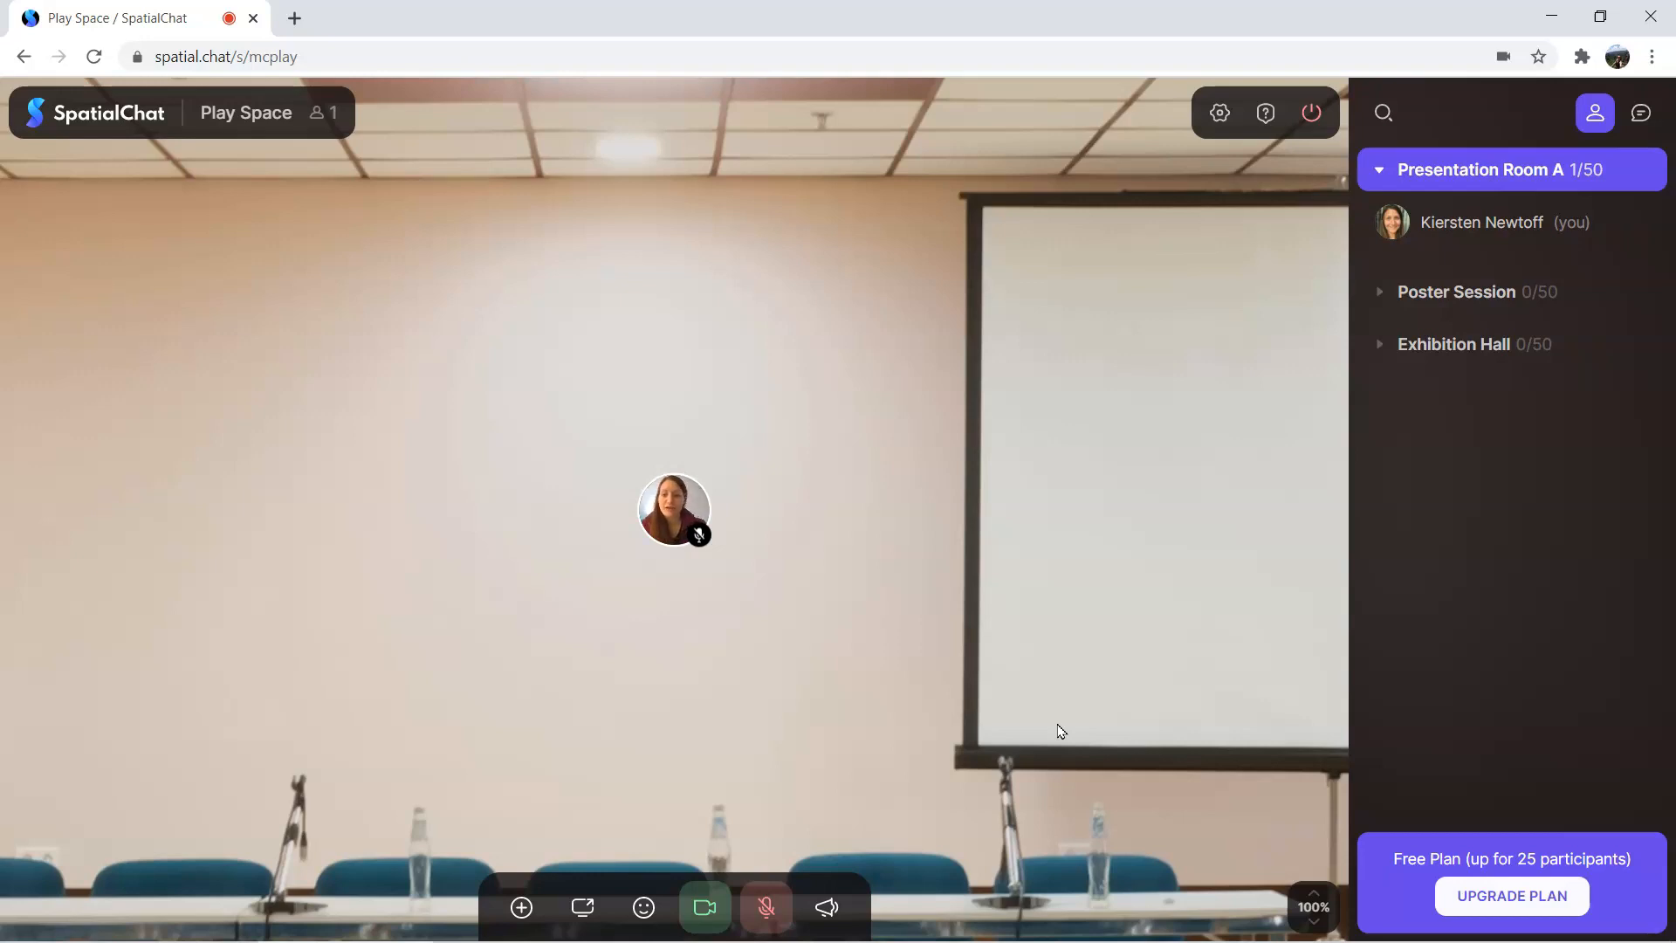
mouse_move(704, 908)
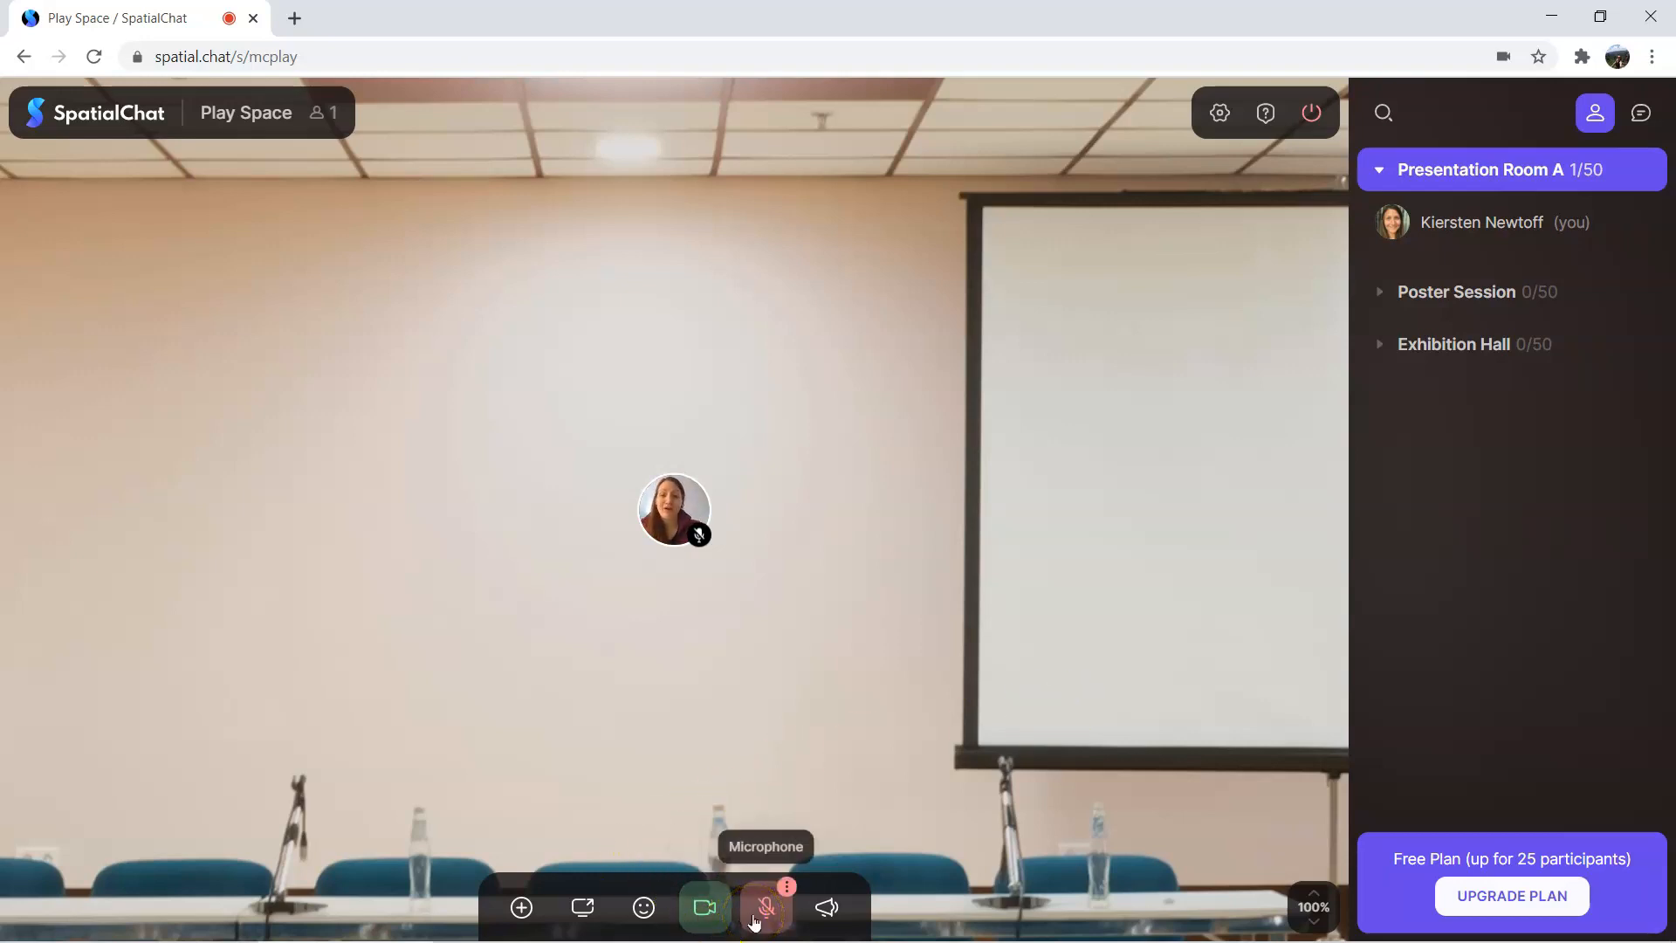
mouse_move(830, 907)
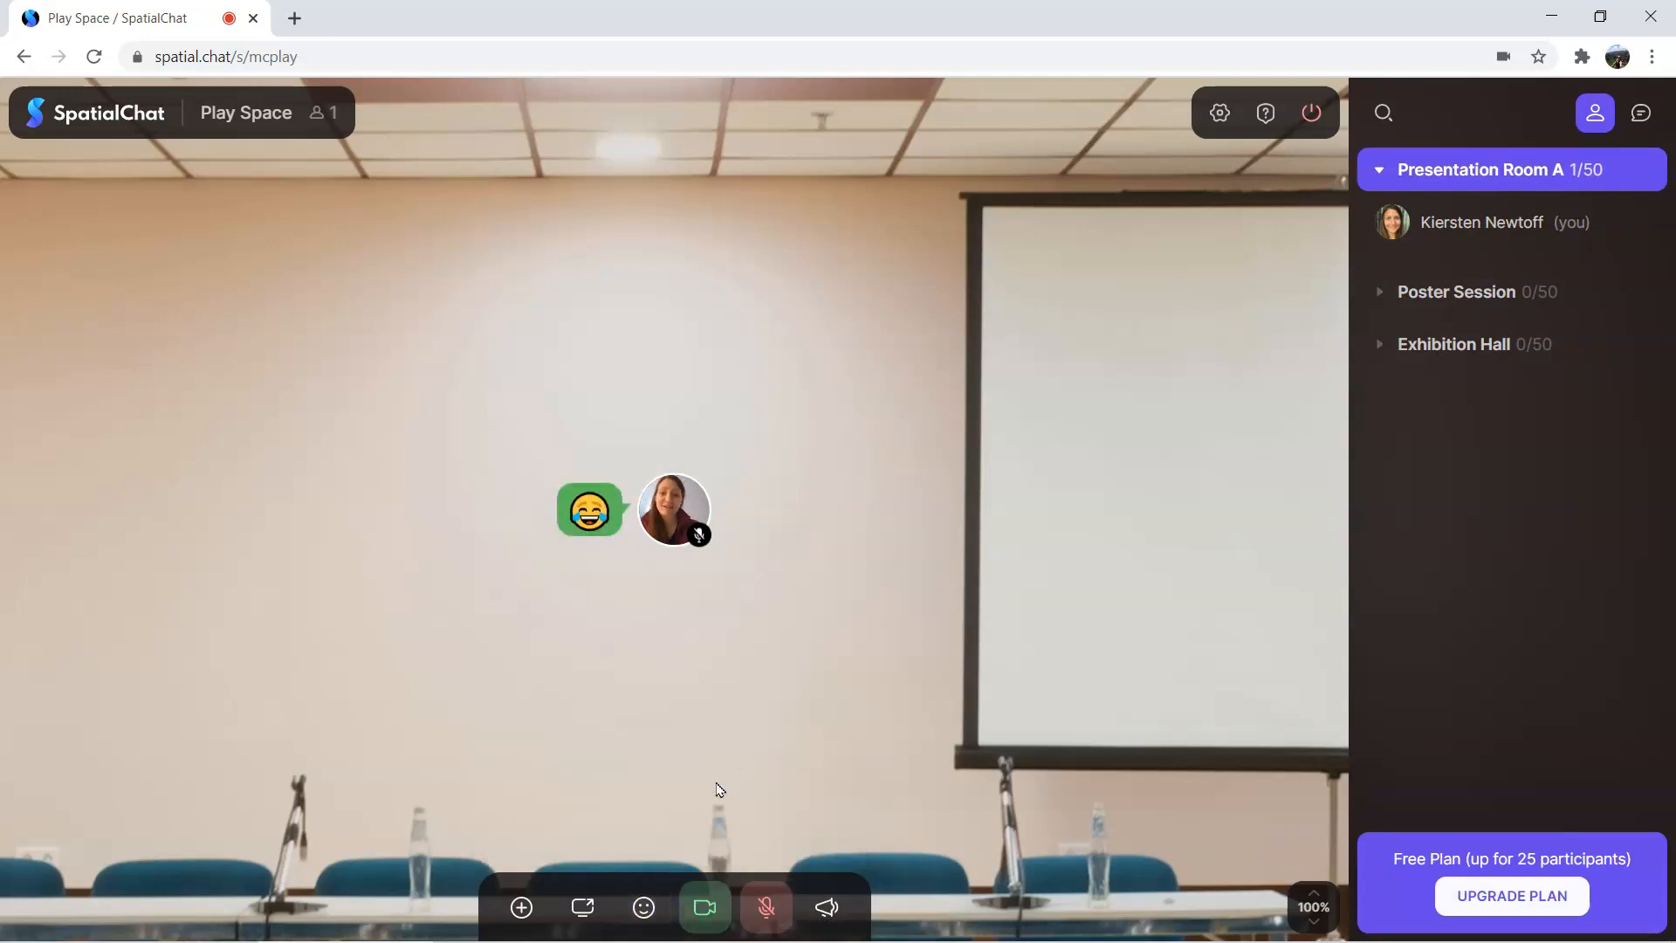
mouse_move(581, 907)
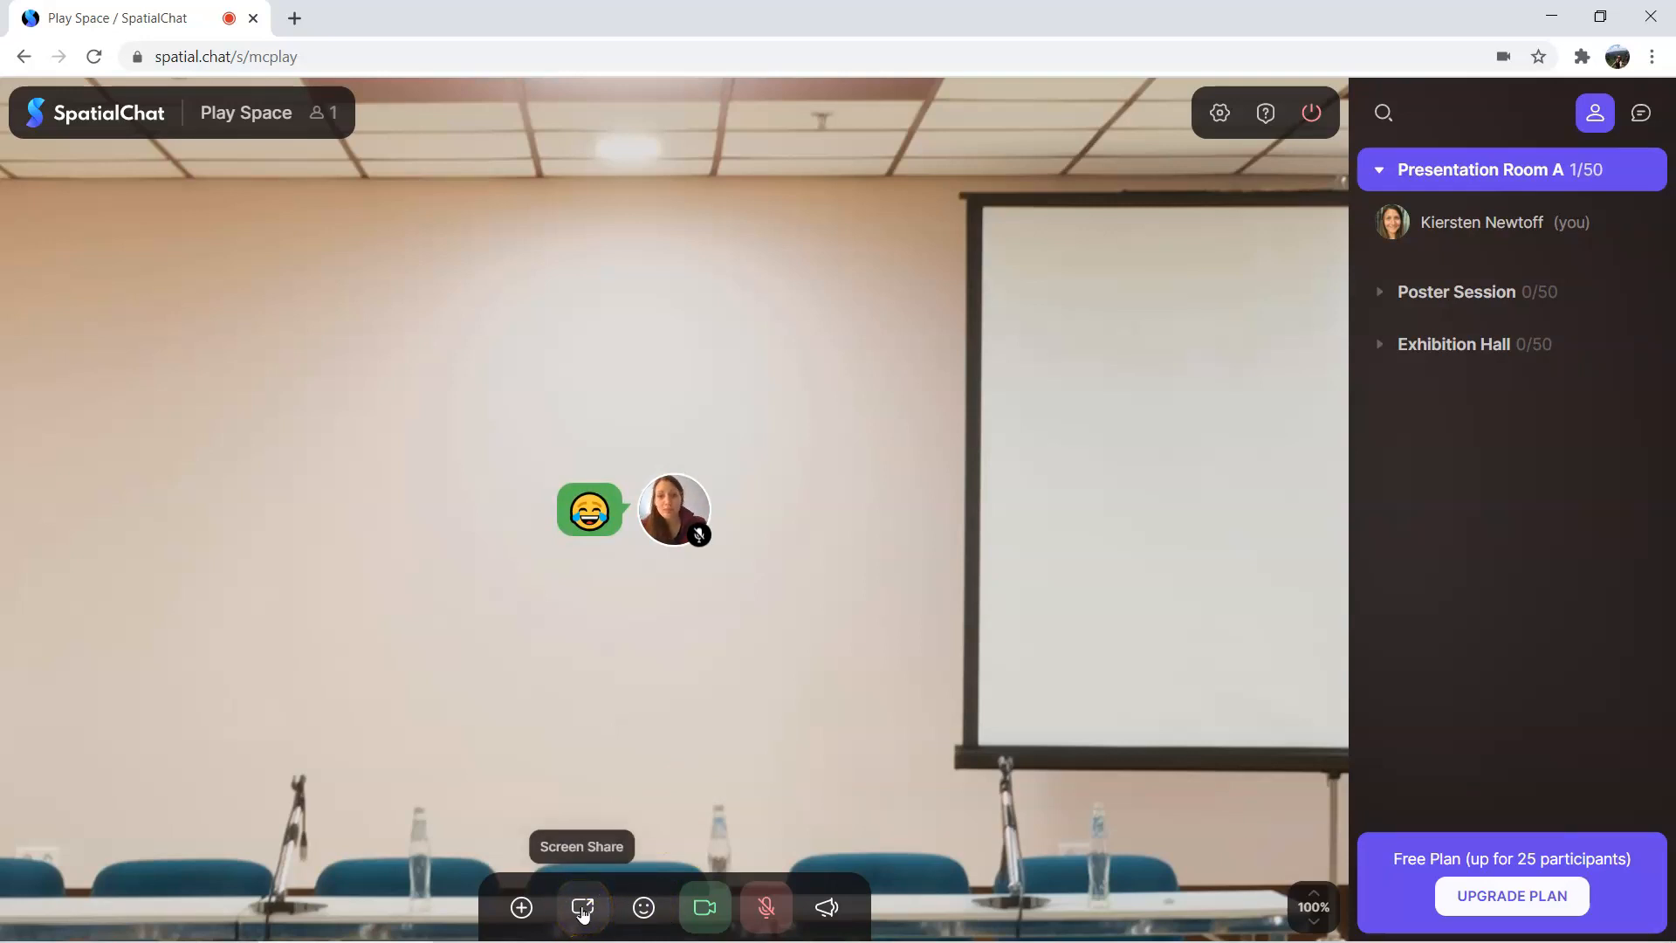
click(520, 907)
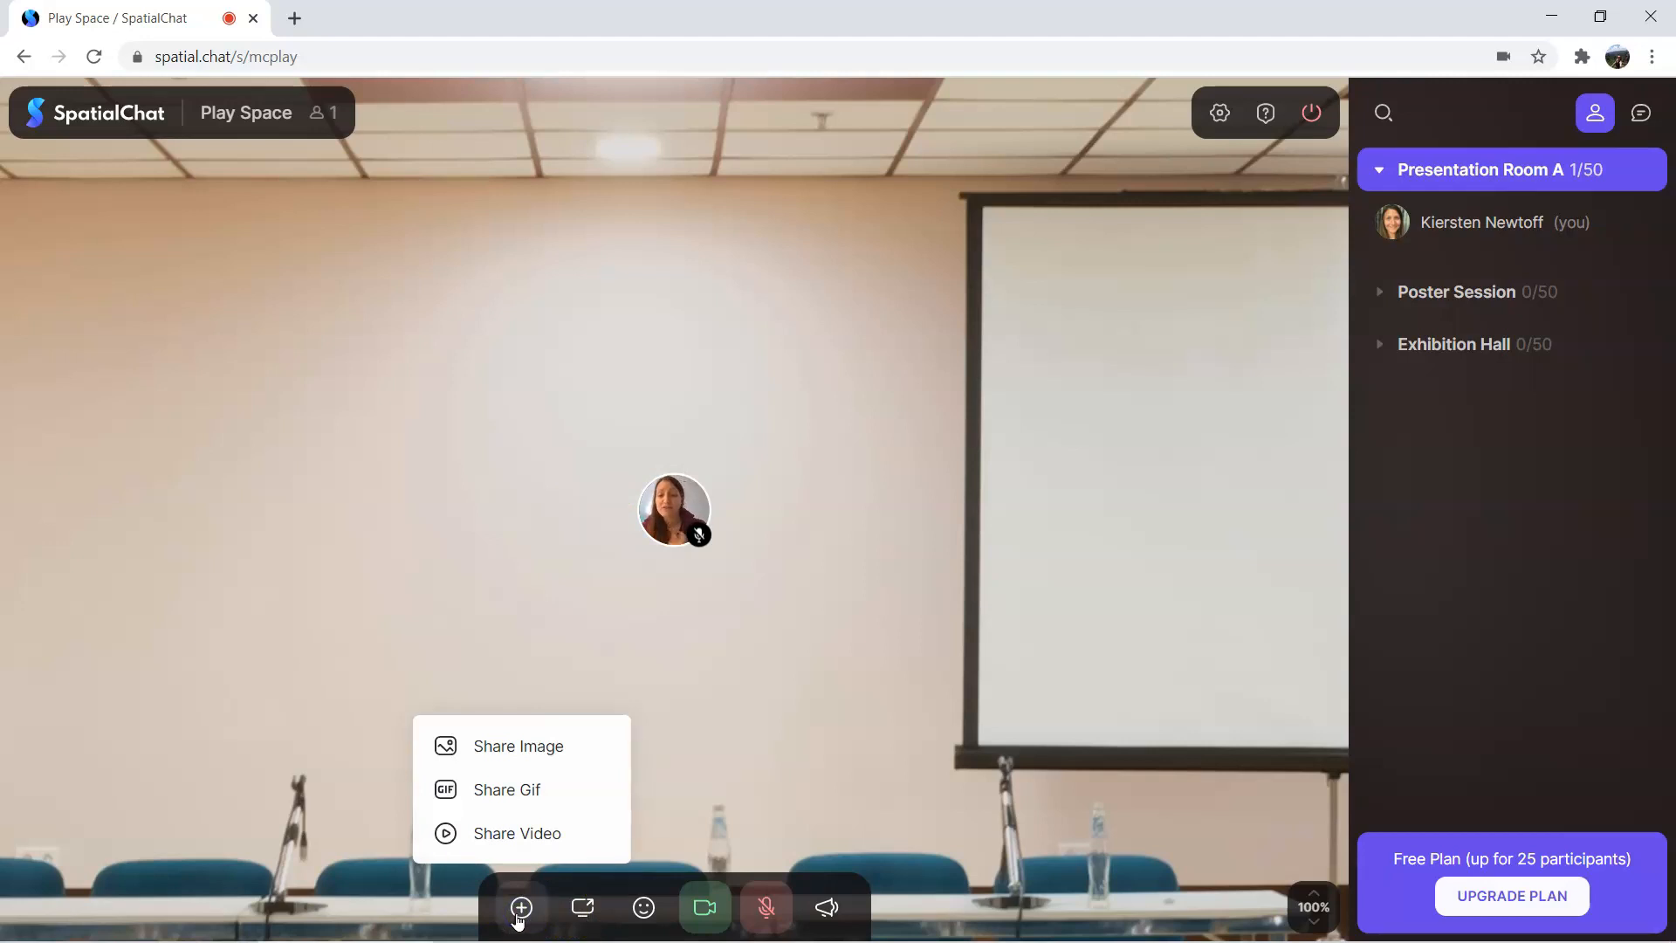
click(890, 716)
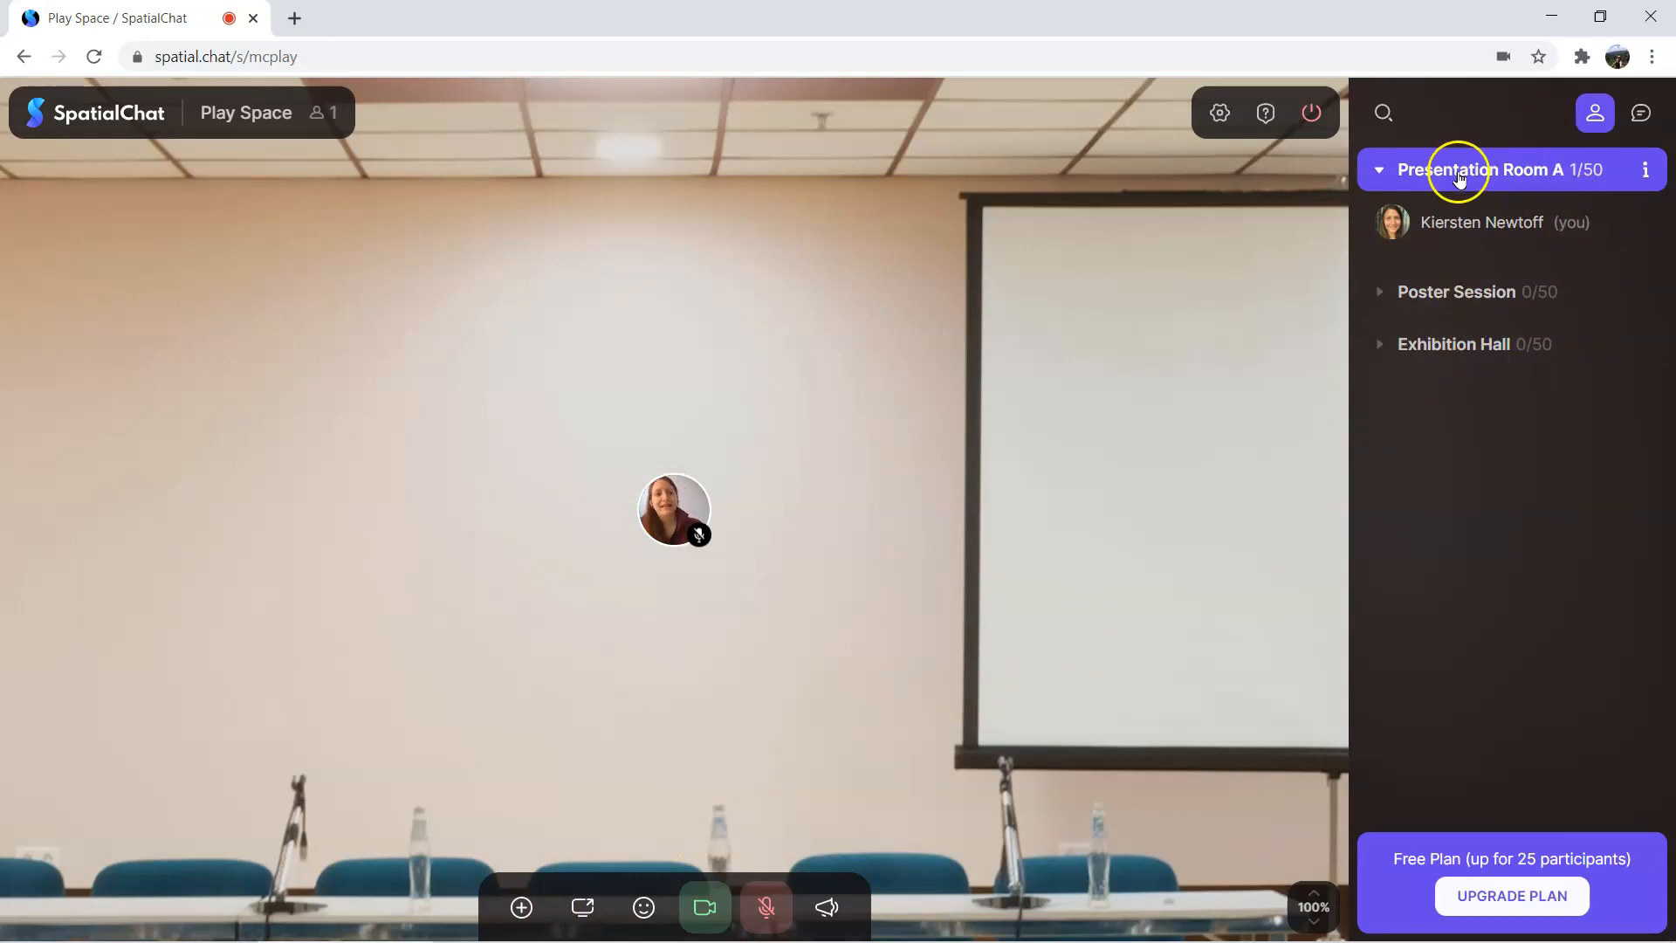
View the Room Chat, collapse the sidebar, and bring up device settings
click(1641, 113)
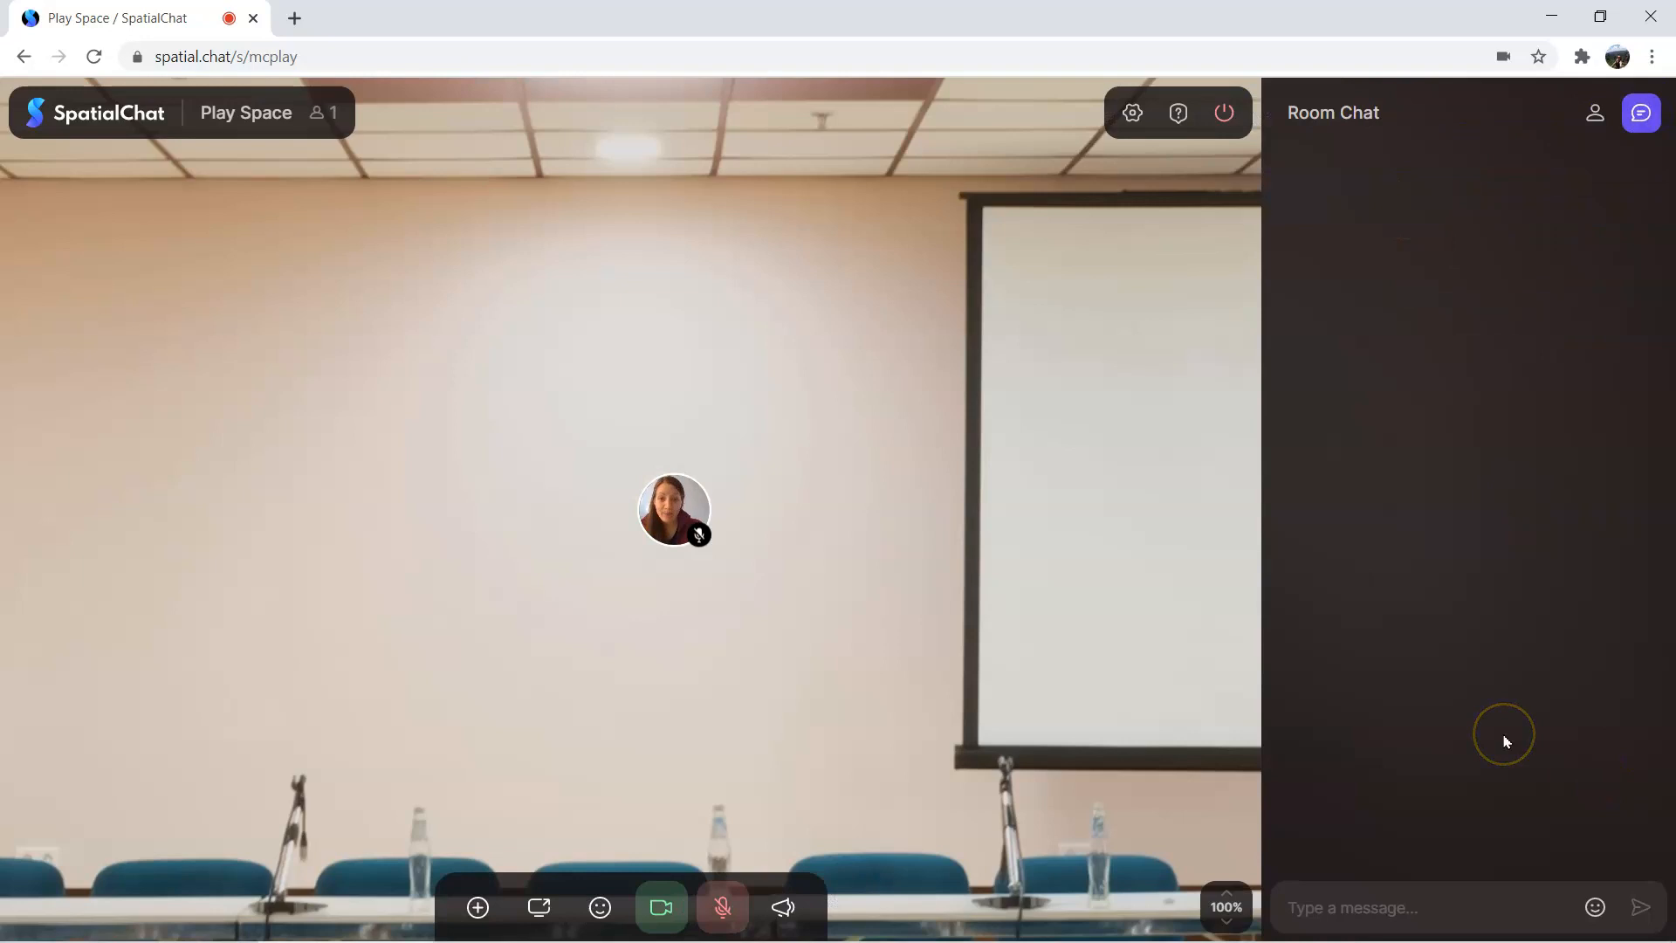
mouse_move(1576, 183)
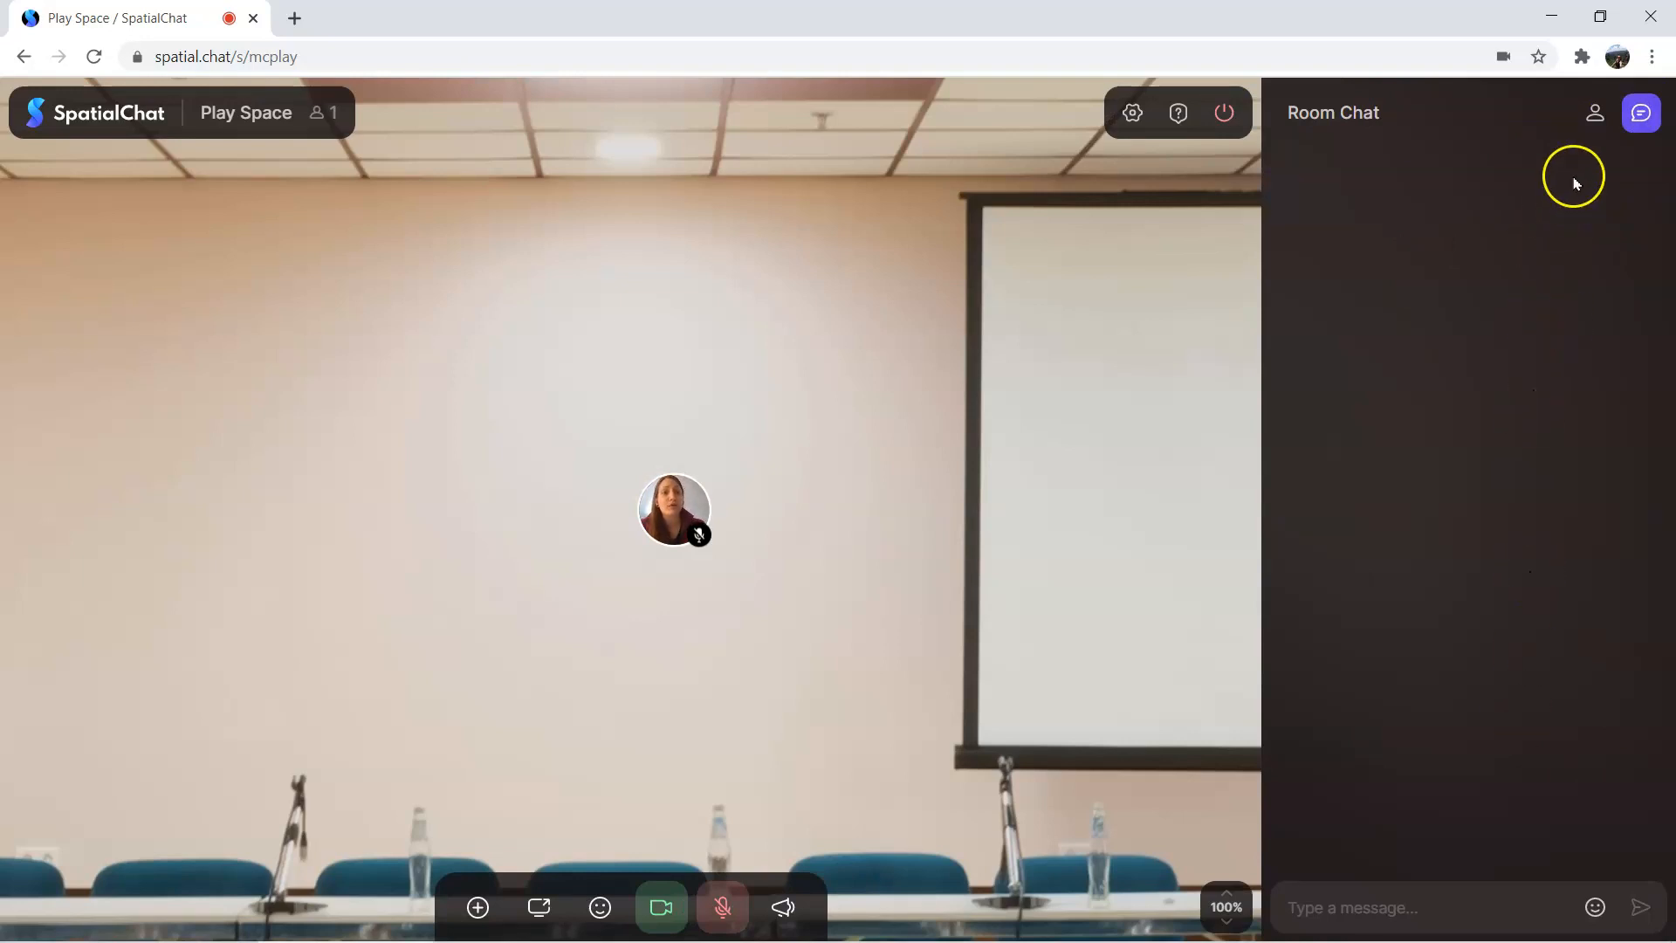
click(1641, 112)
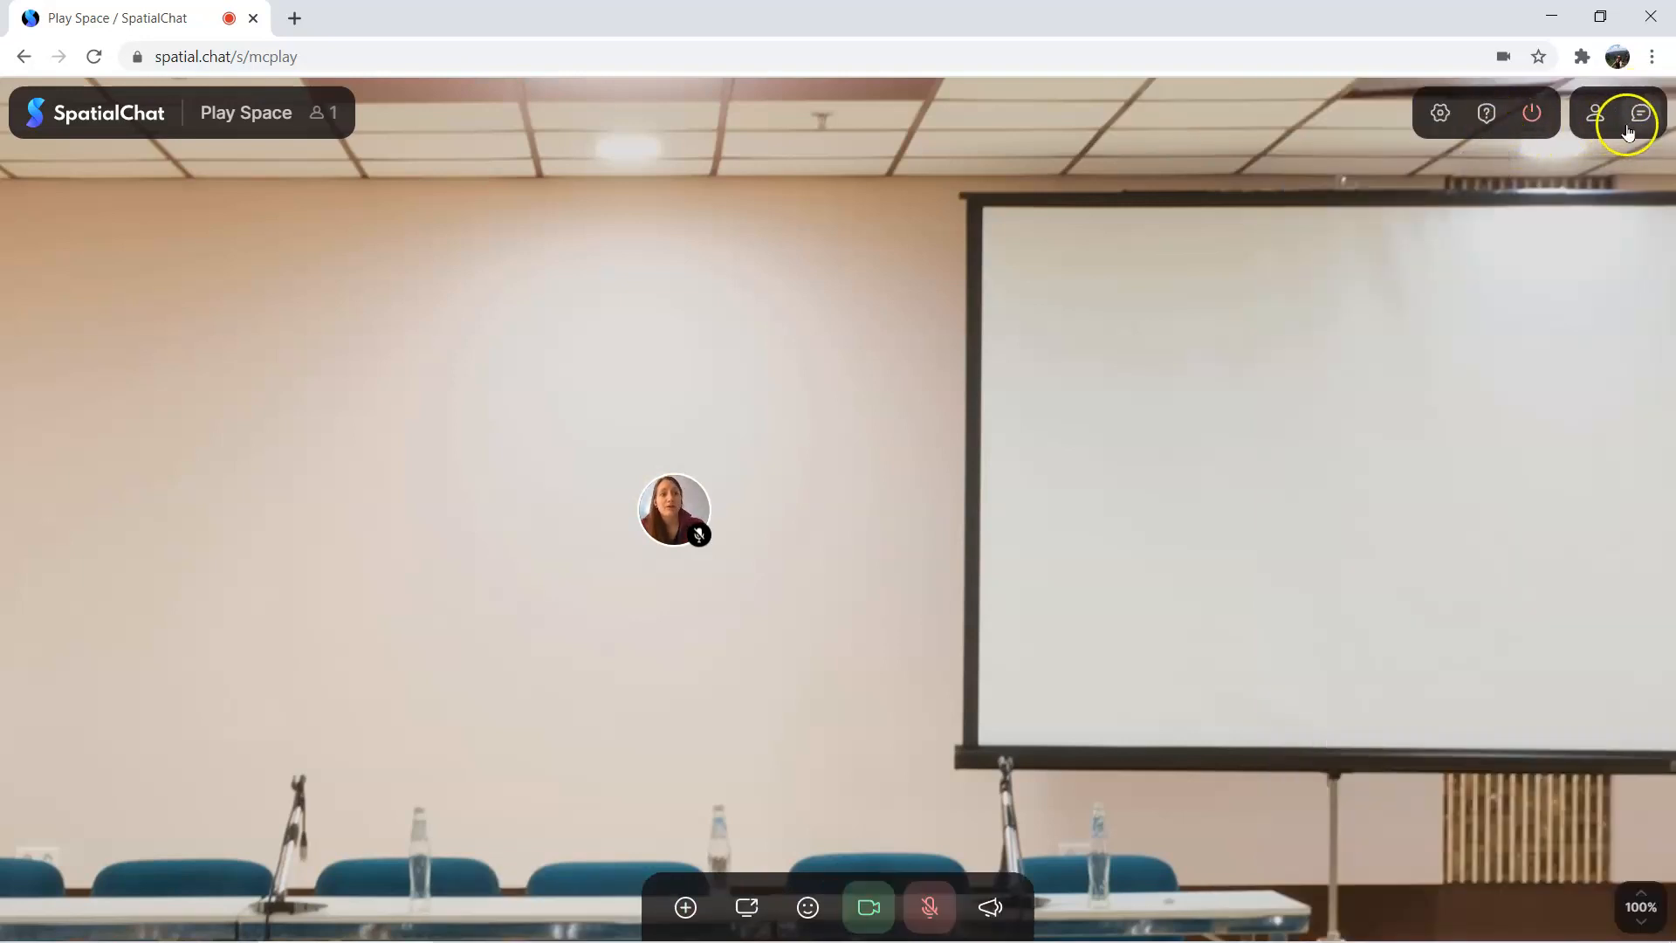
mouse_move(1068, 429)
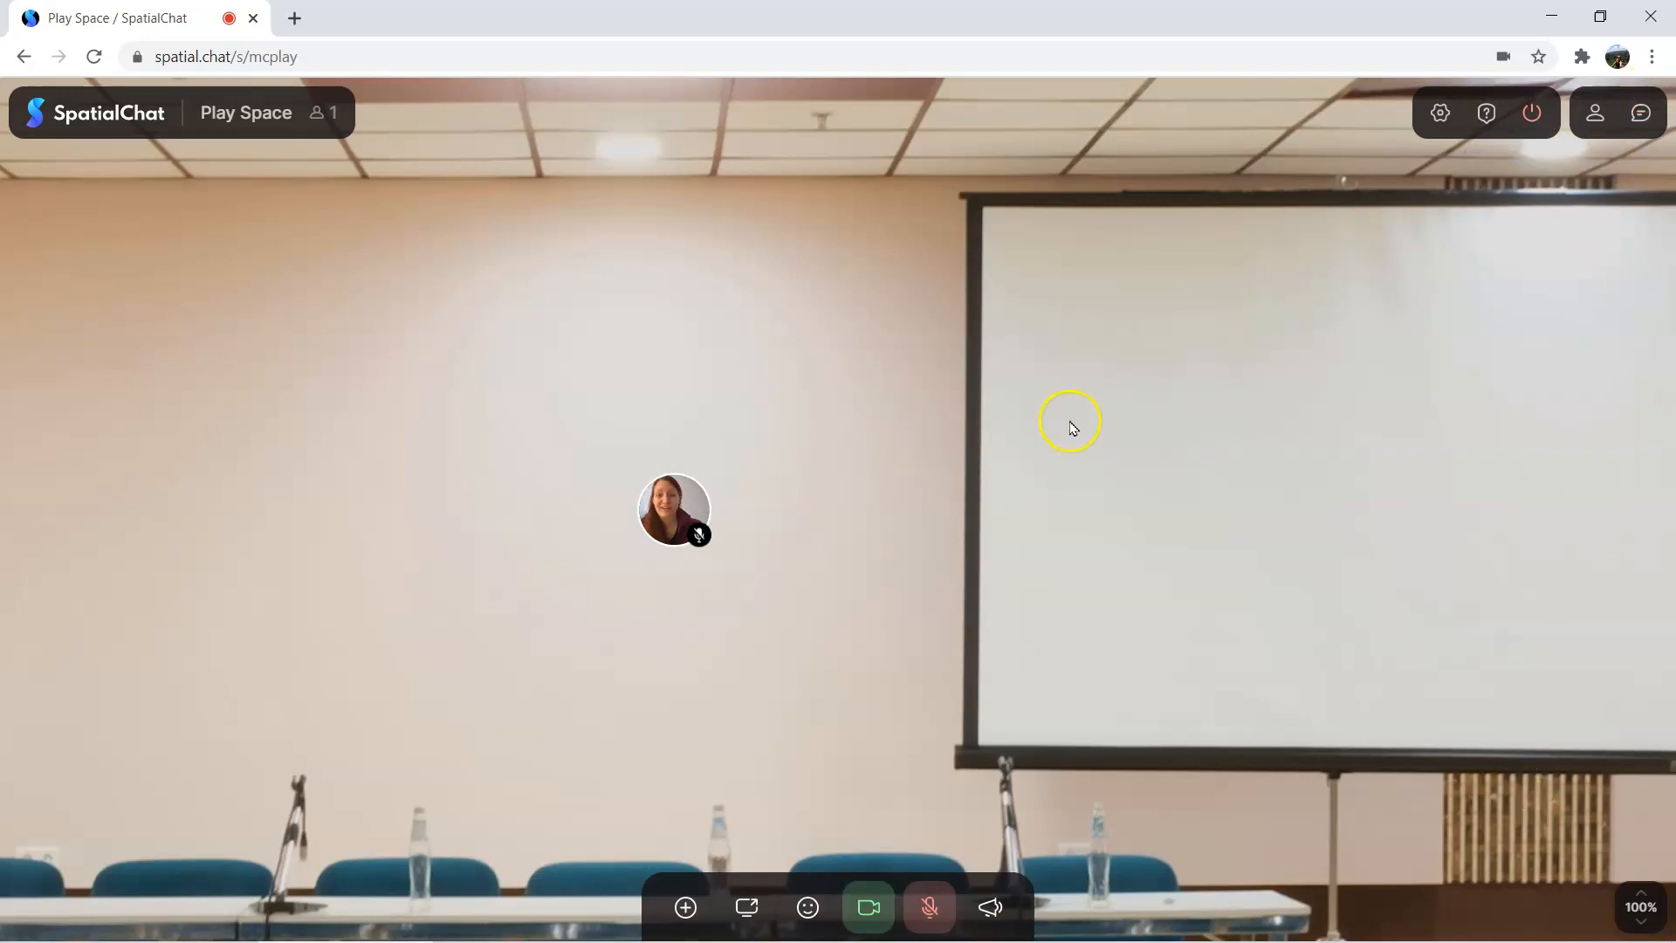
click(1439, 113)
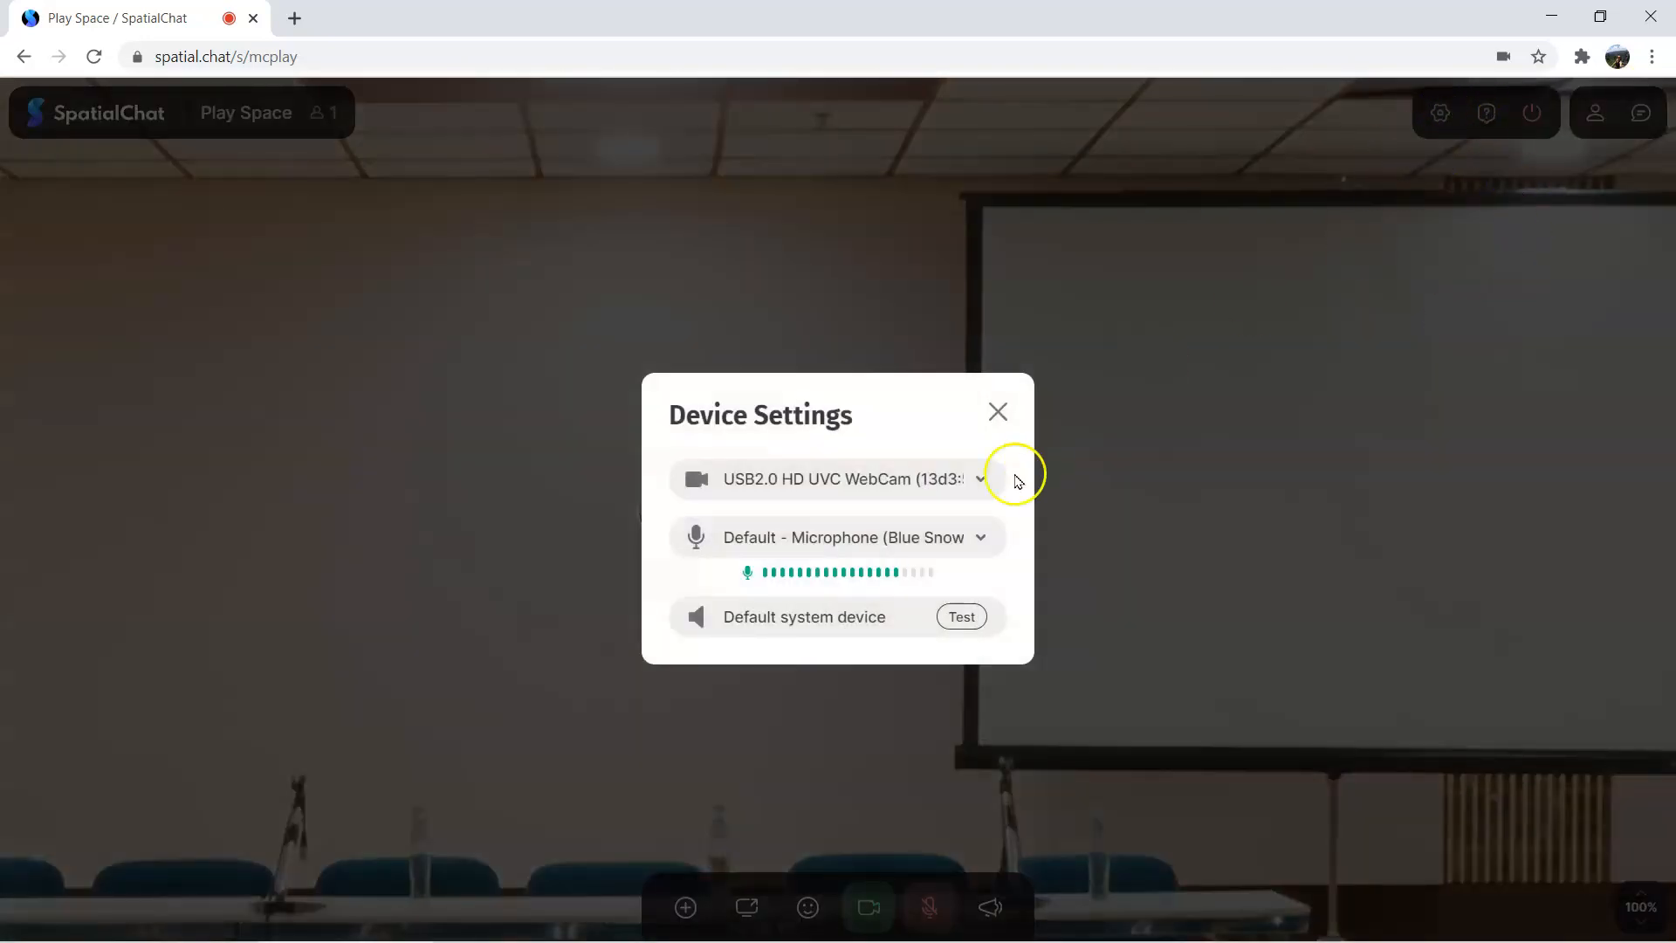
Dismiss the Device Settings dialog to return to the room view
click(997, 411)
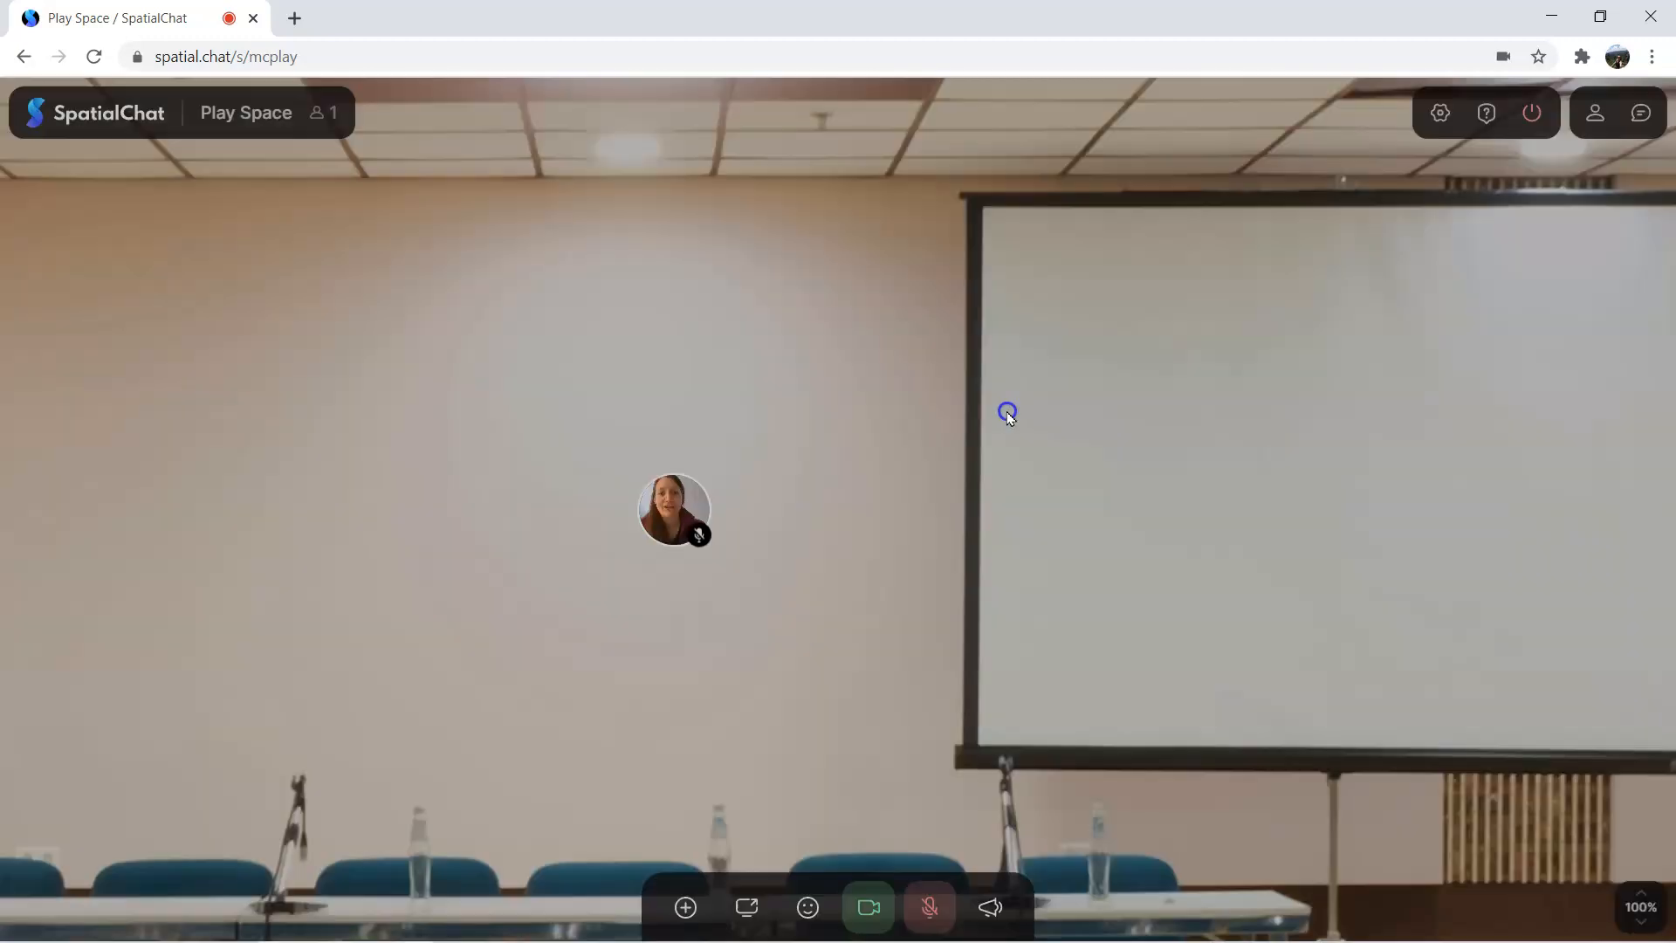
mouse_move(899, 504)
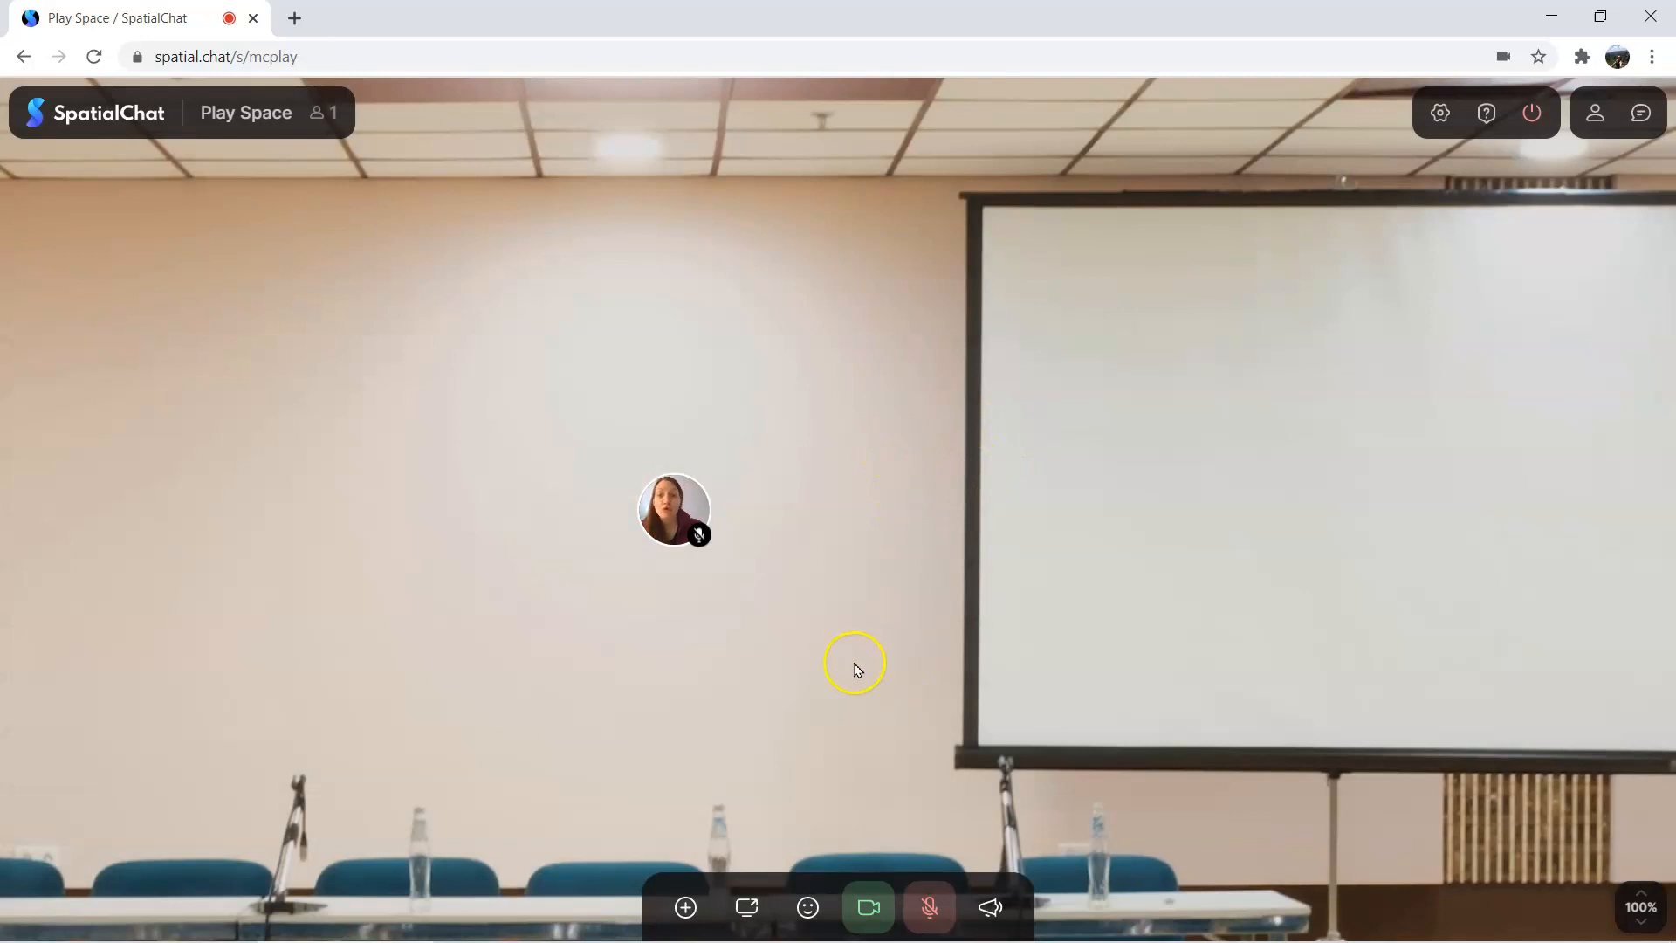
Zoom the room out to about 48% to show the whole auditorium
scroll(down, 3)
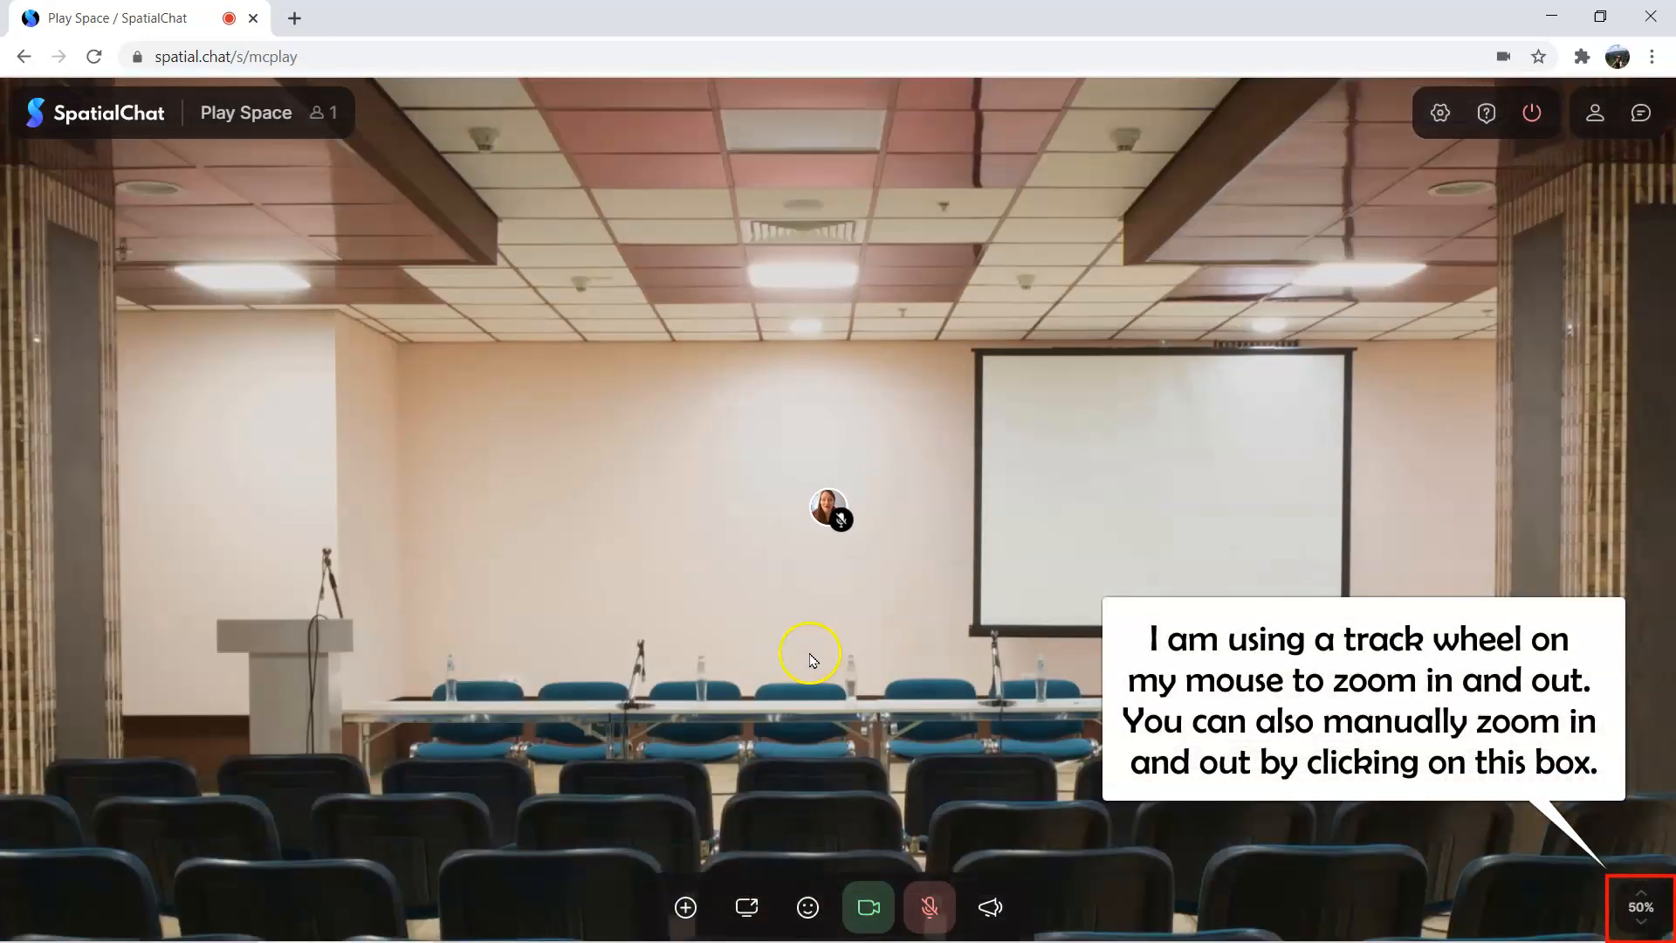
scroll(down, 3)
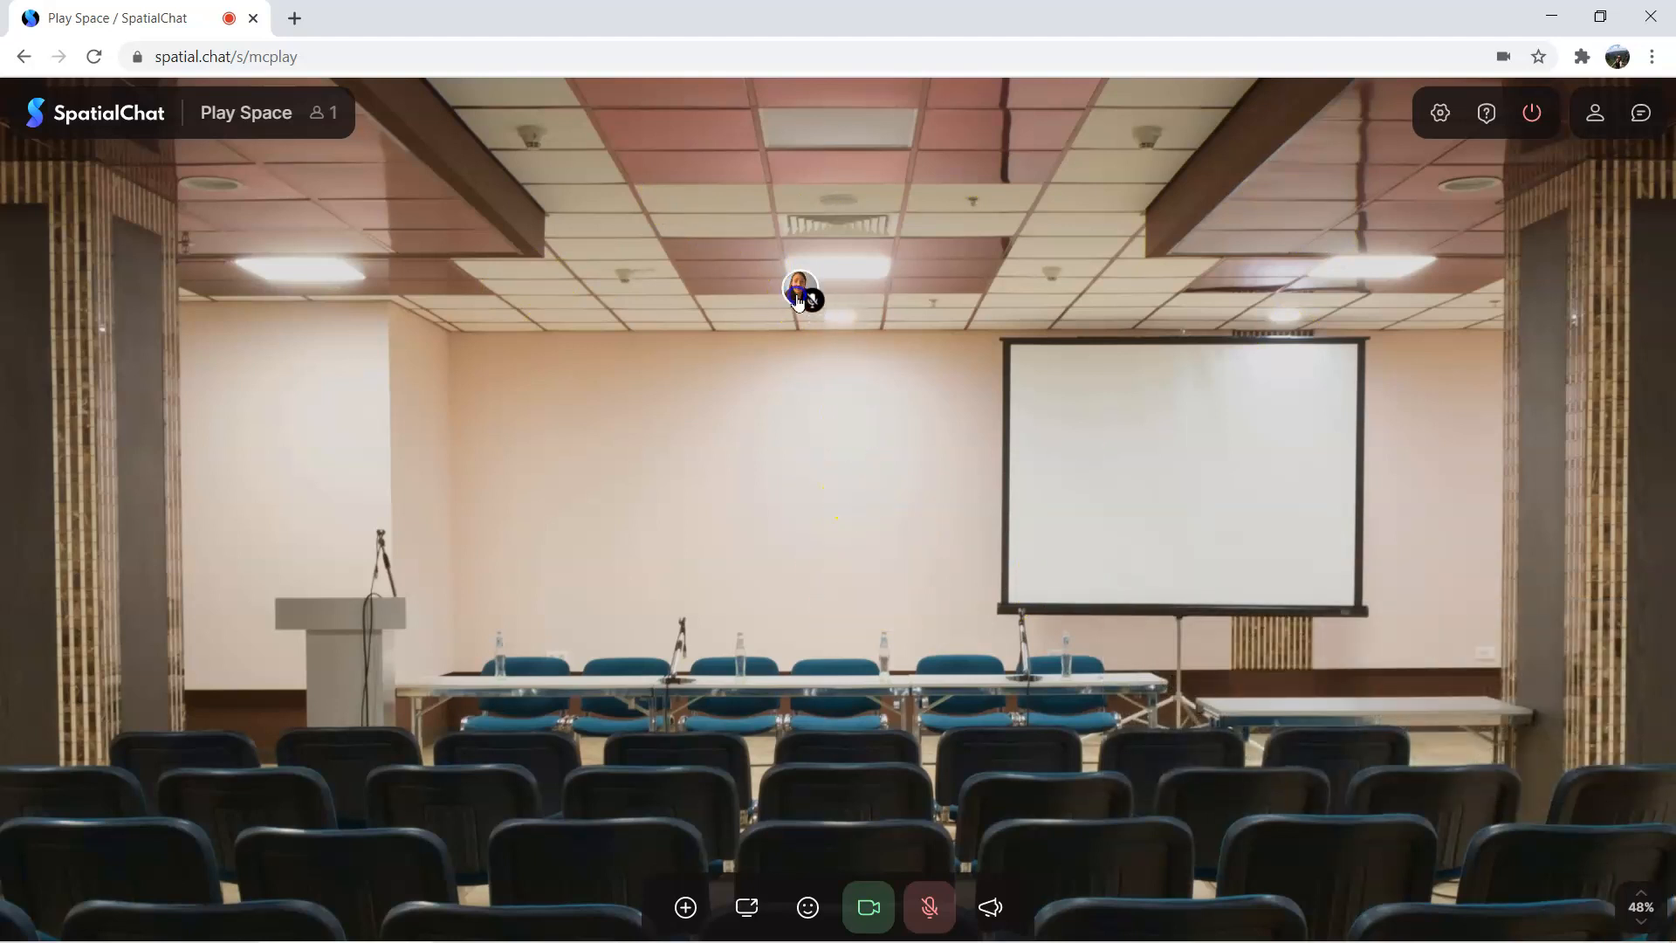
Drag the camera bubble beside the podium, then up to the top center
drag(800, 290, 241, 601)
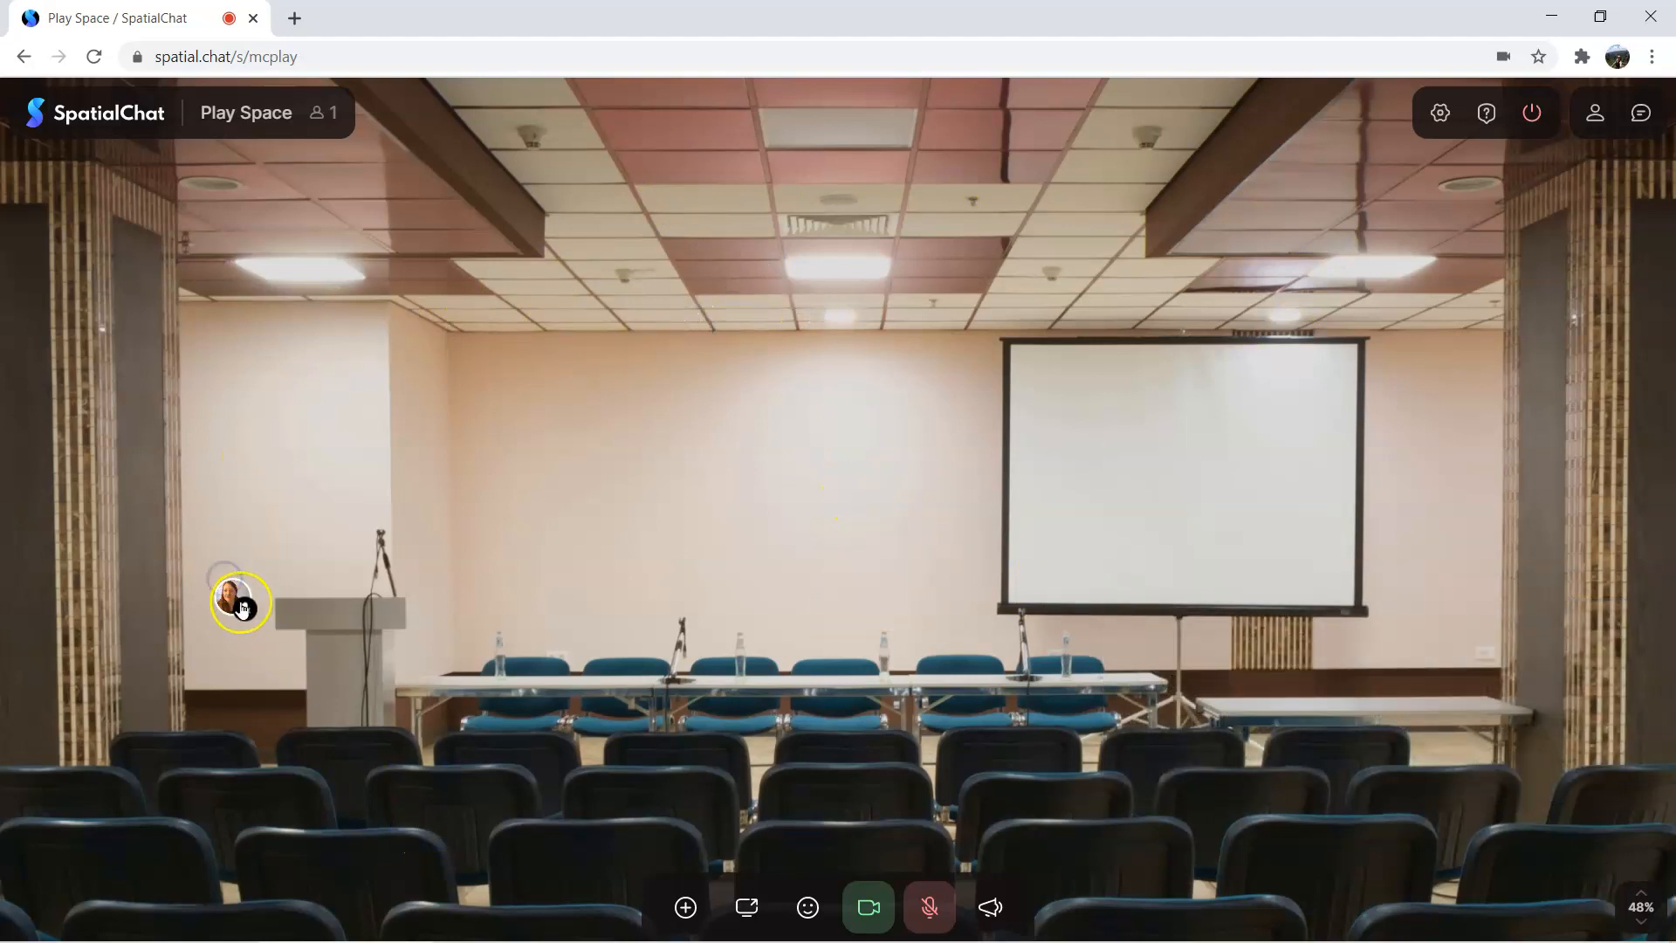
drag(241, 601, 903, 289)
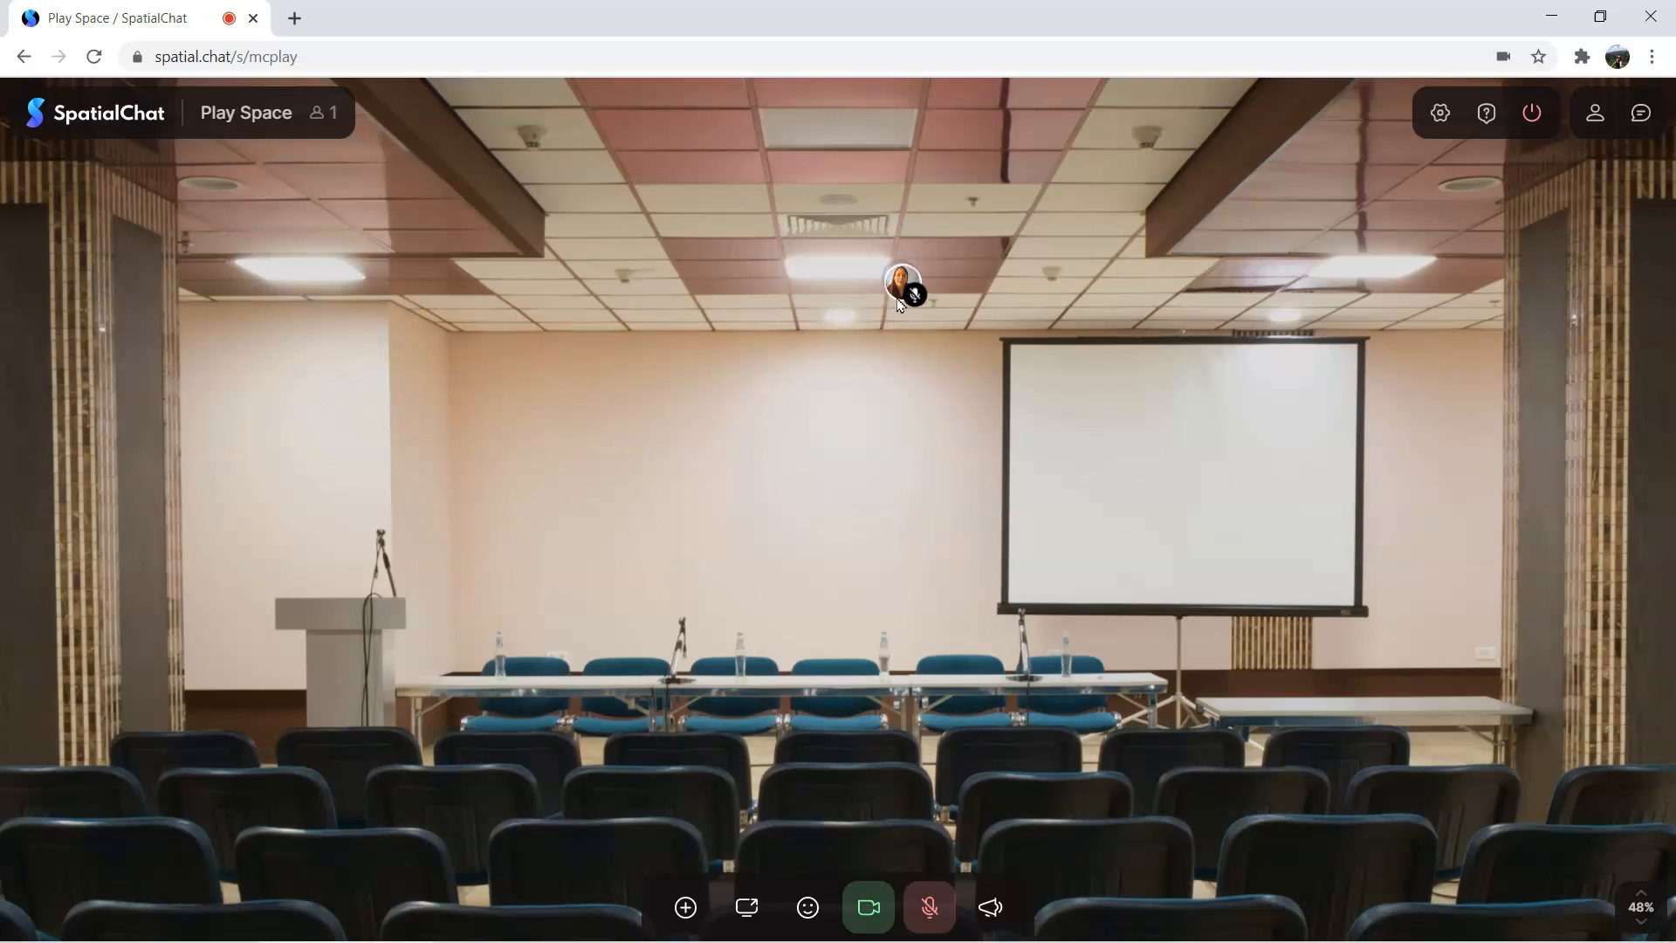